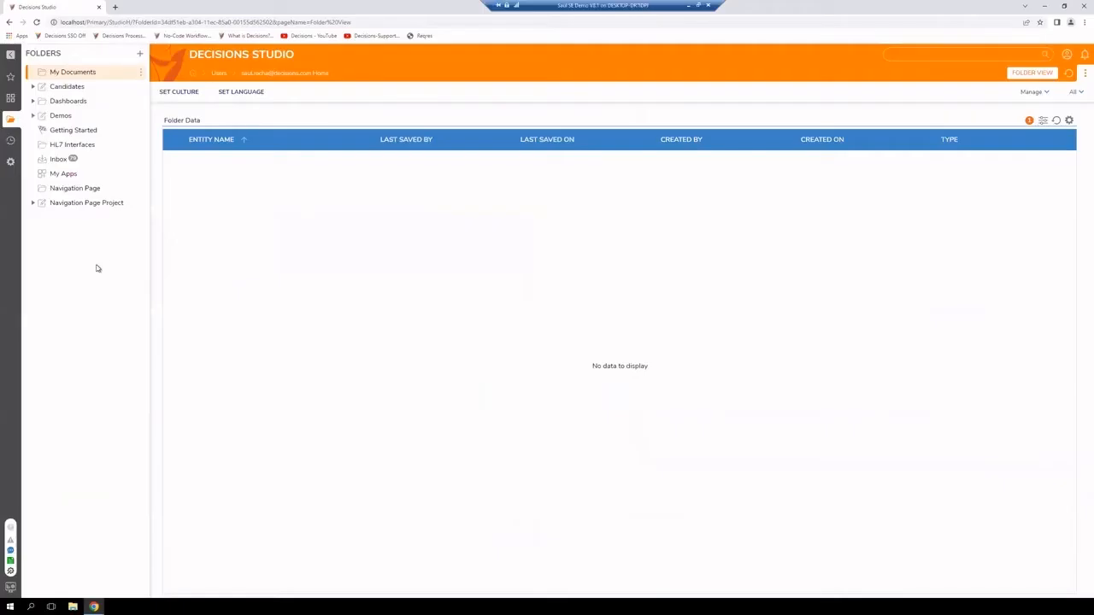
mouse_move(101, 226)
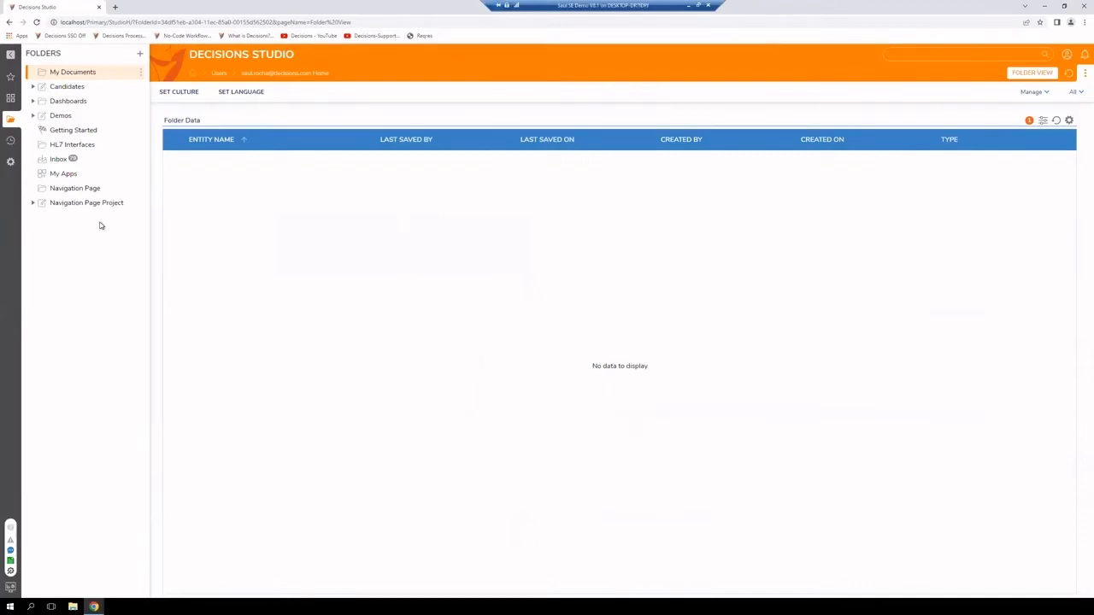
Create a plain folder named Decisions Training placed at the root level
click(86, 202)
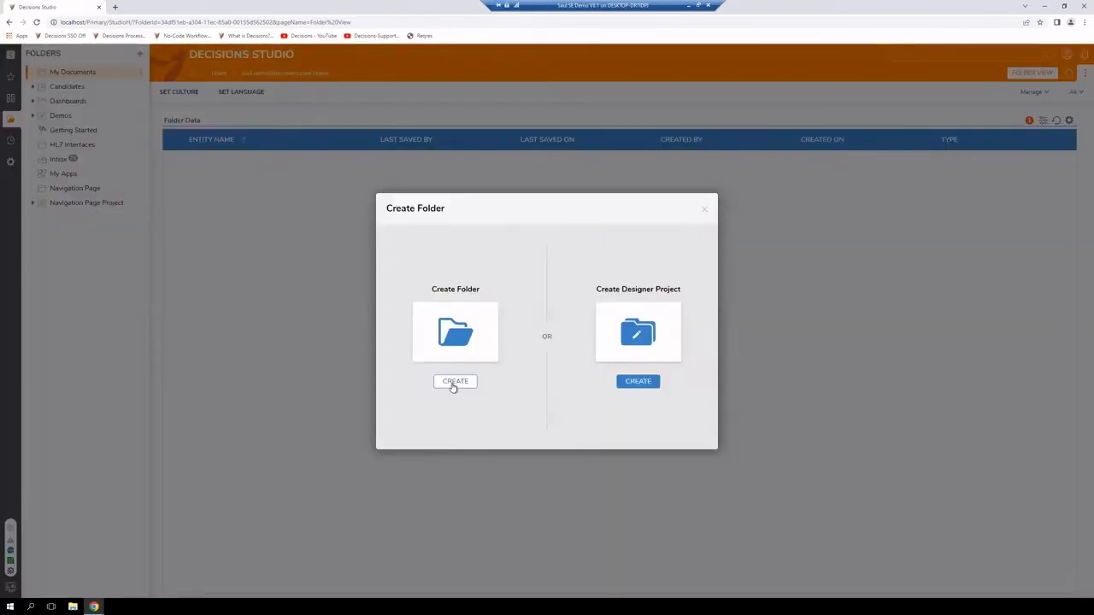
click(455, 381)
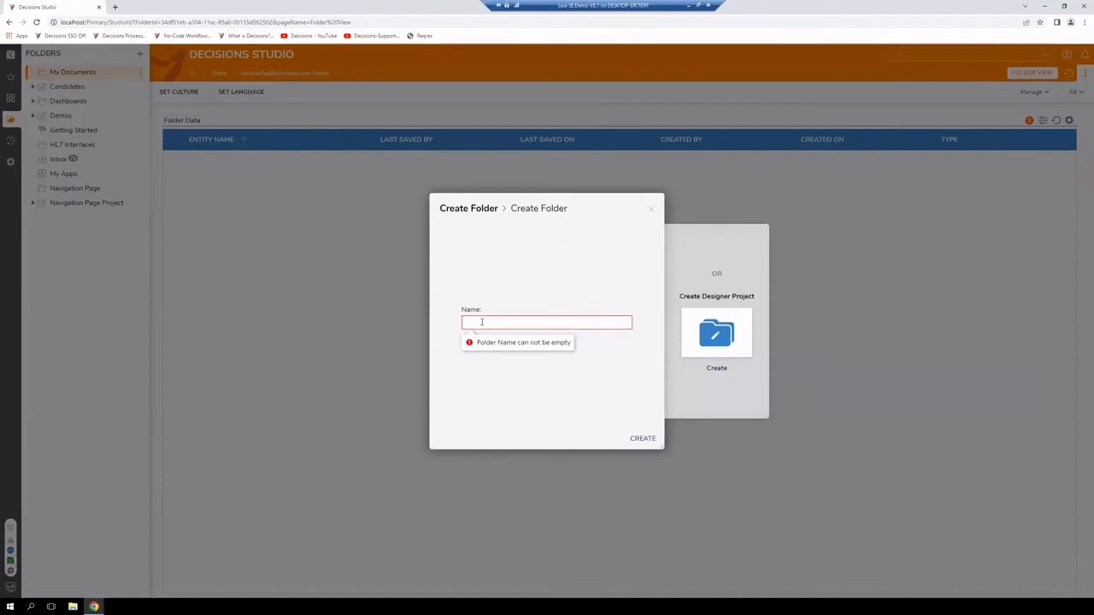
text(Decisions Tra)
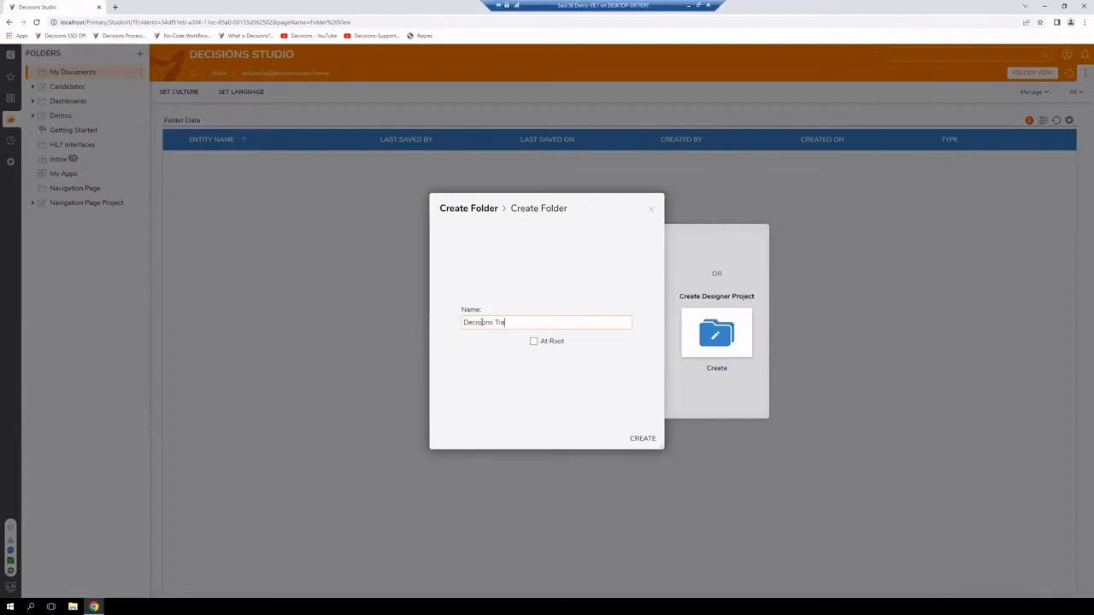
text(ining)
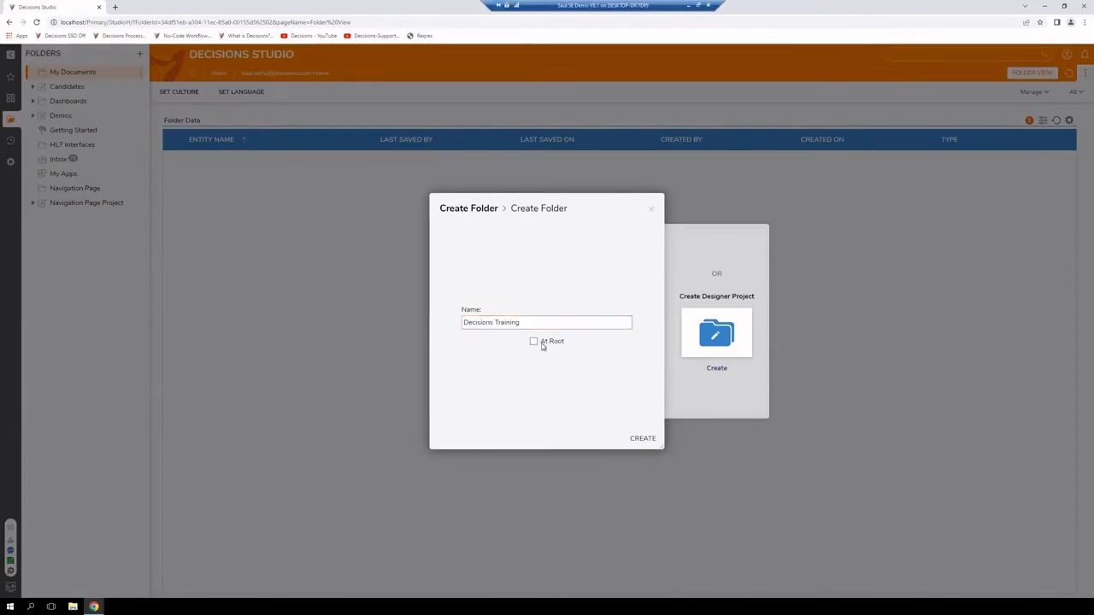
click(534, 342)
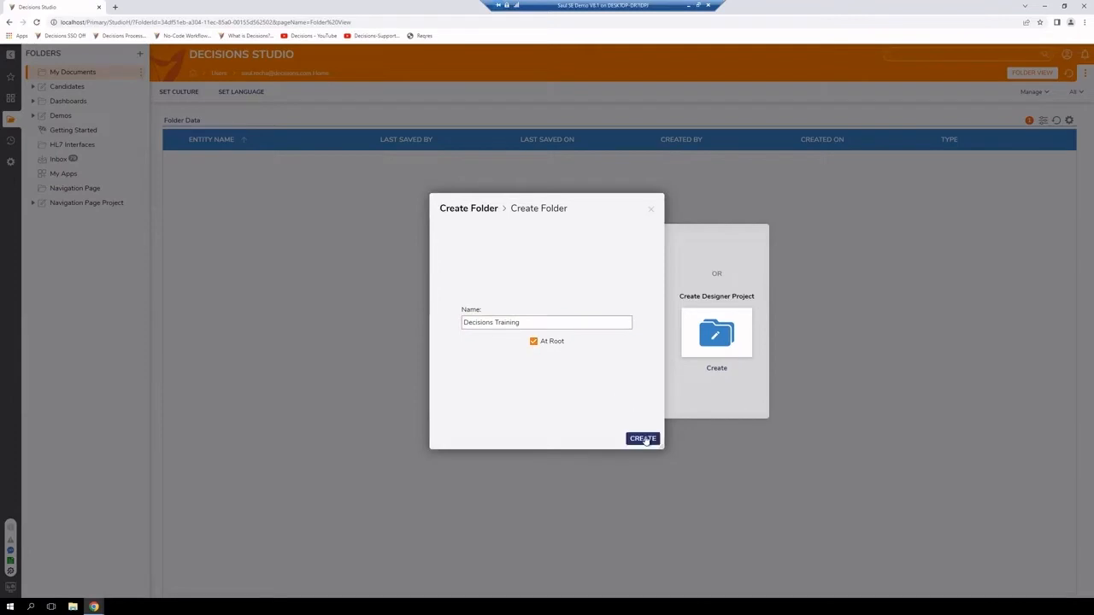
click(643, 438)
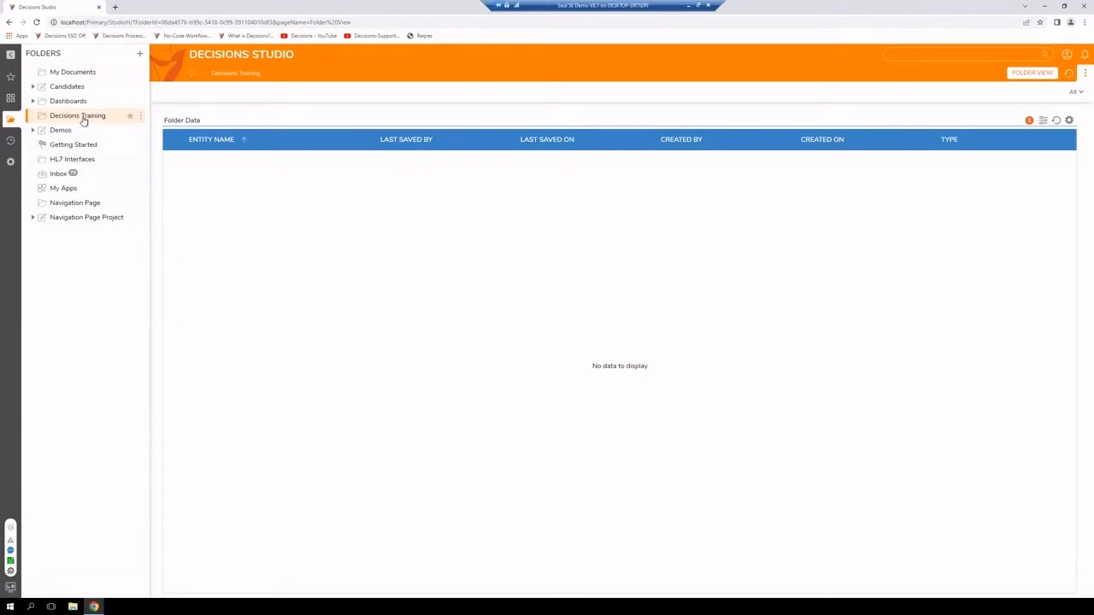
mouse_move(82, 116)
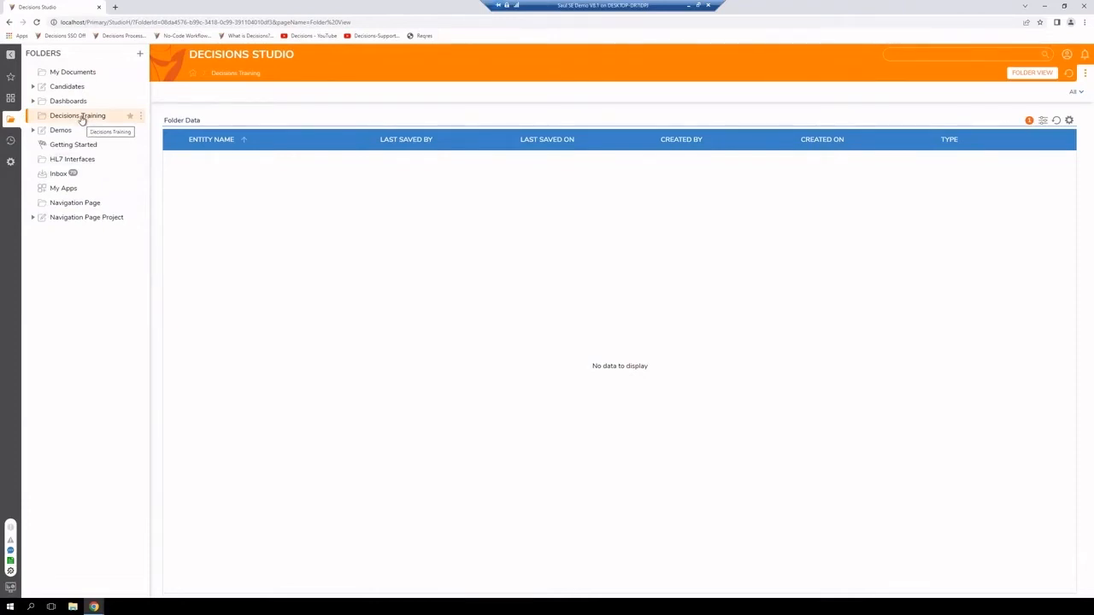
Inside Decisions Training, create a designer project named Sauls Folder
right_click(79, 116)
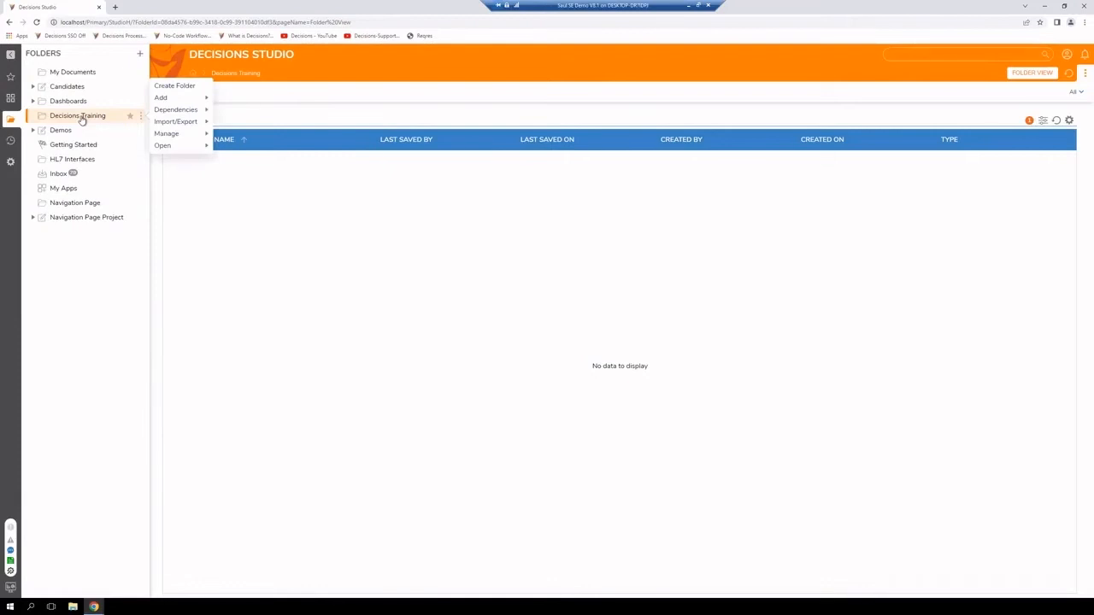
mouse_move(174, 85)
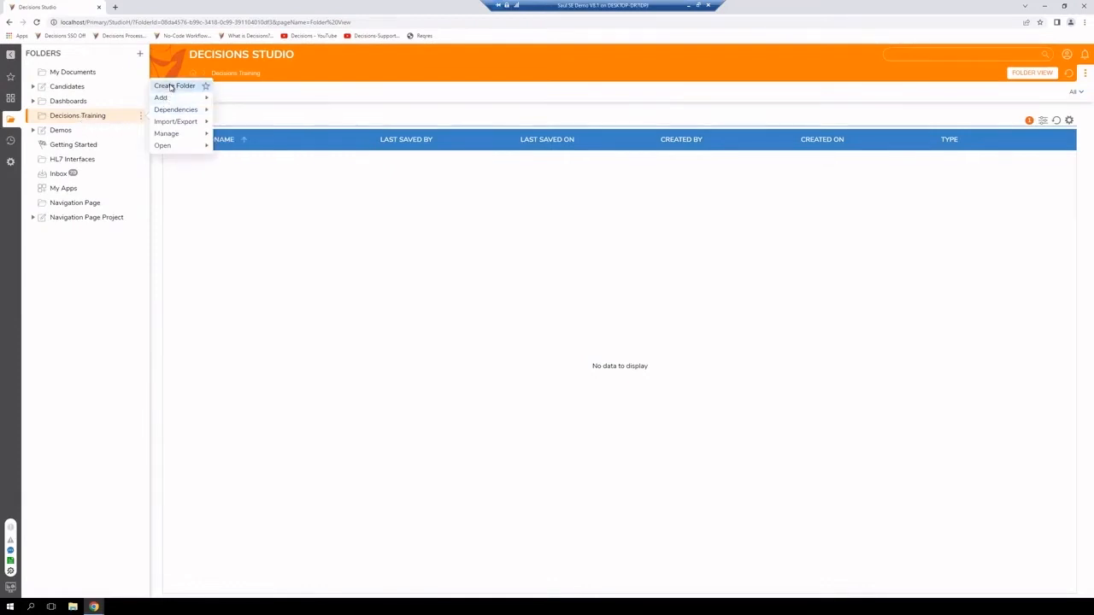
click(174, 86)
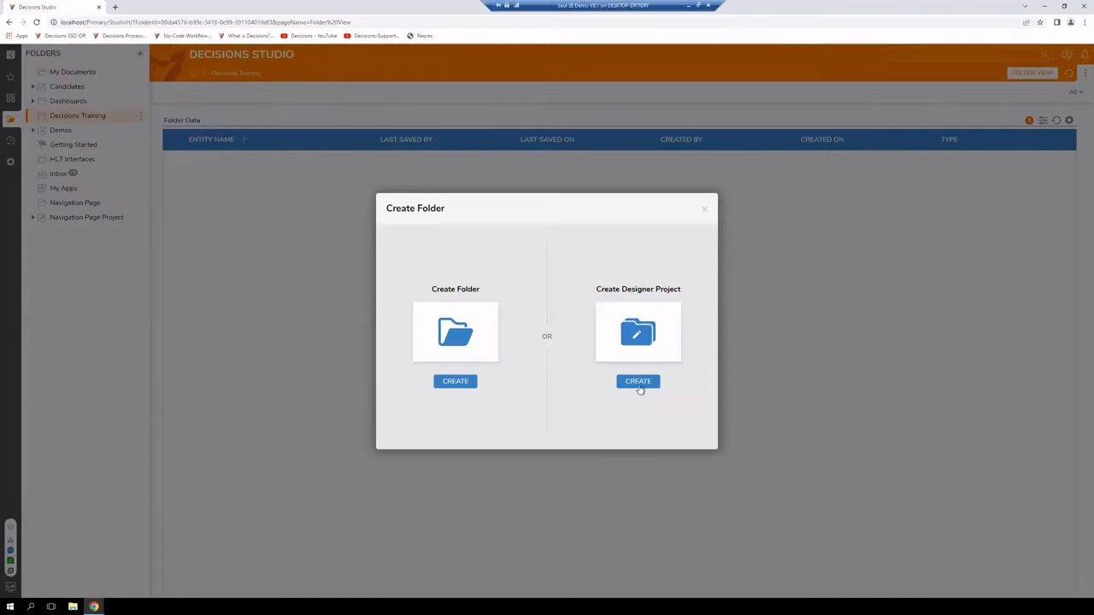
click(637, 381)
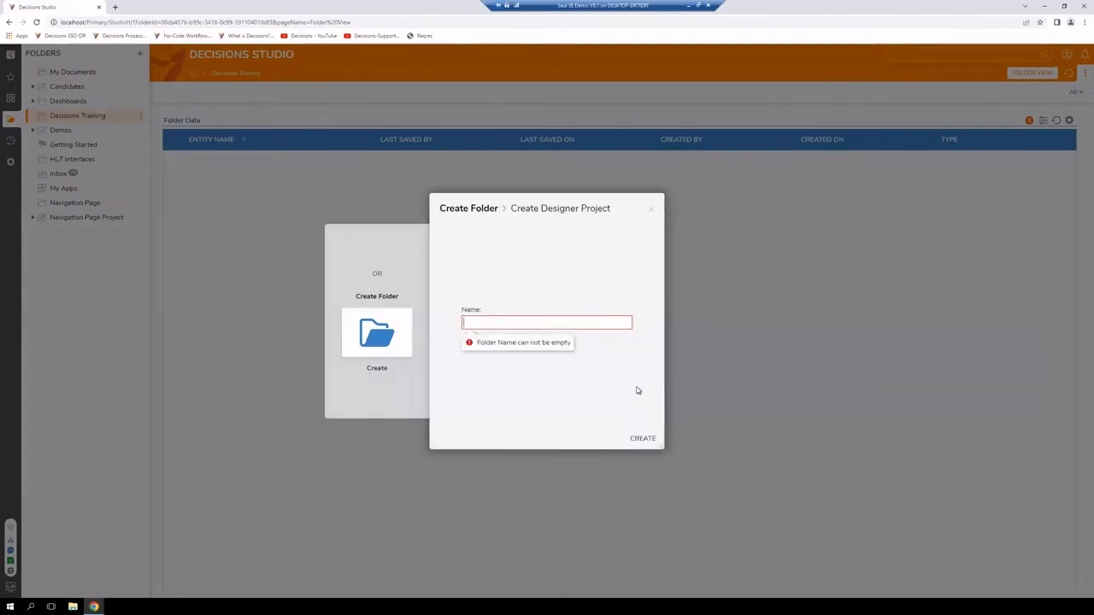
text(S)
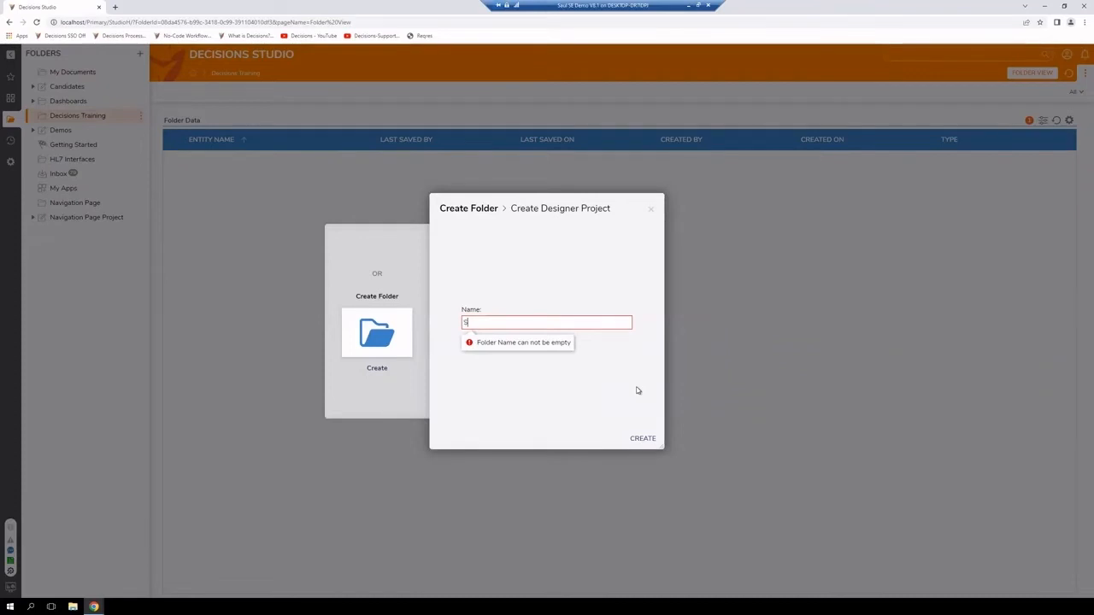
text(auls)
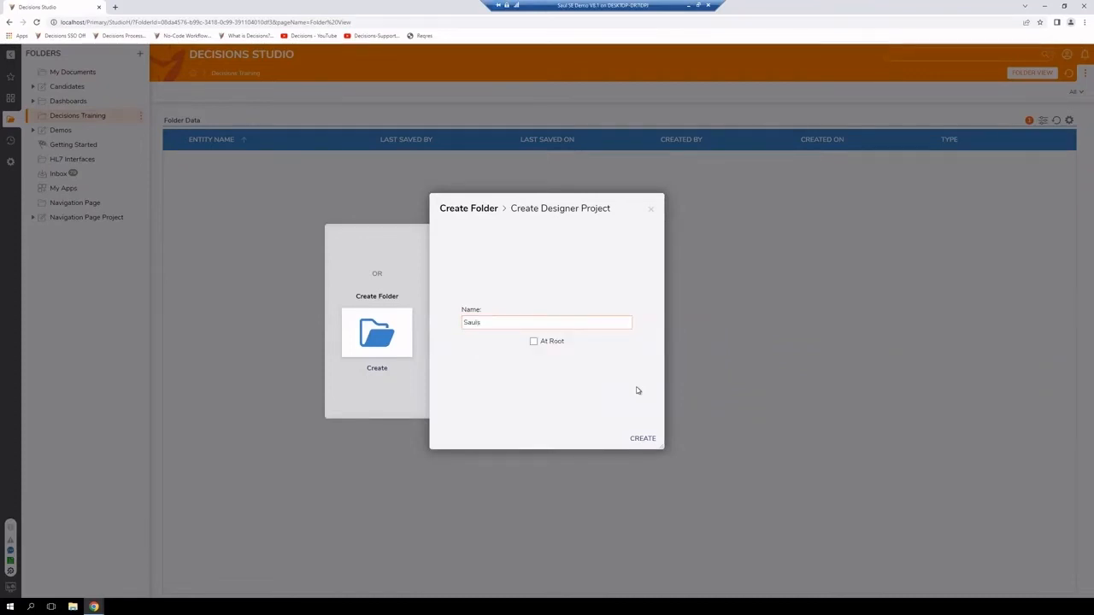
text(Folder)
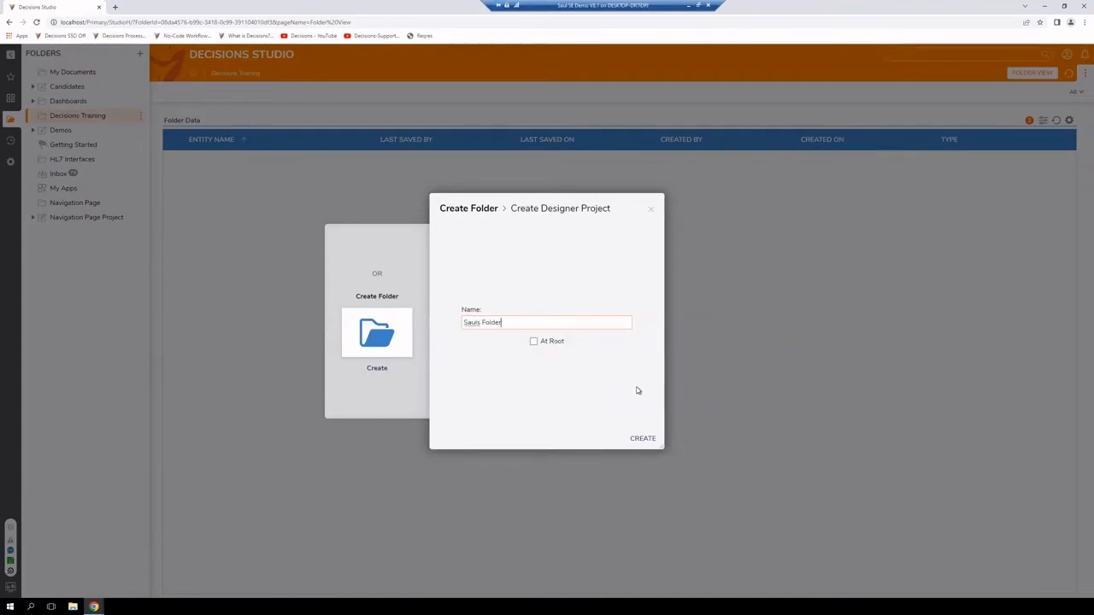
mouse_move(599, 364)
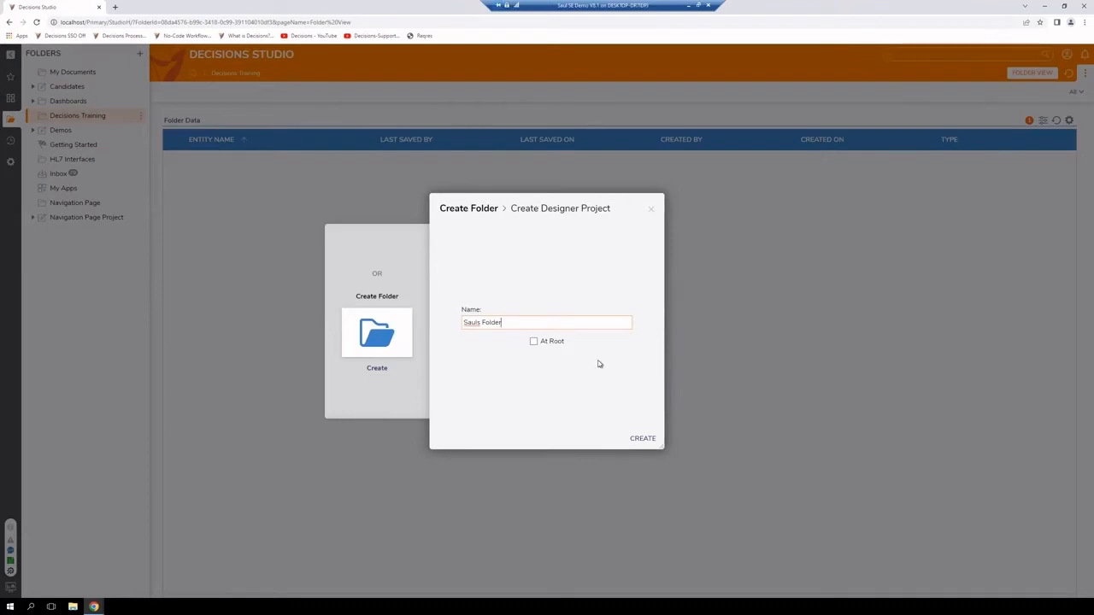
click(642, 437)
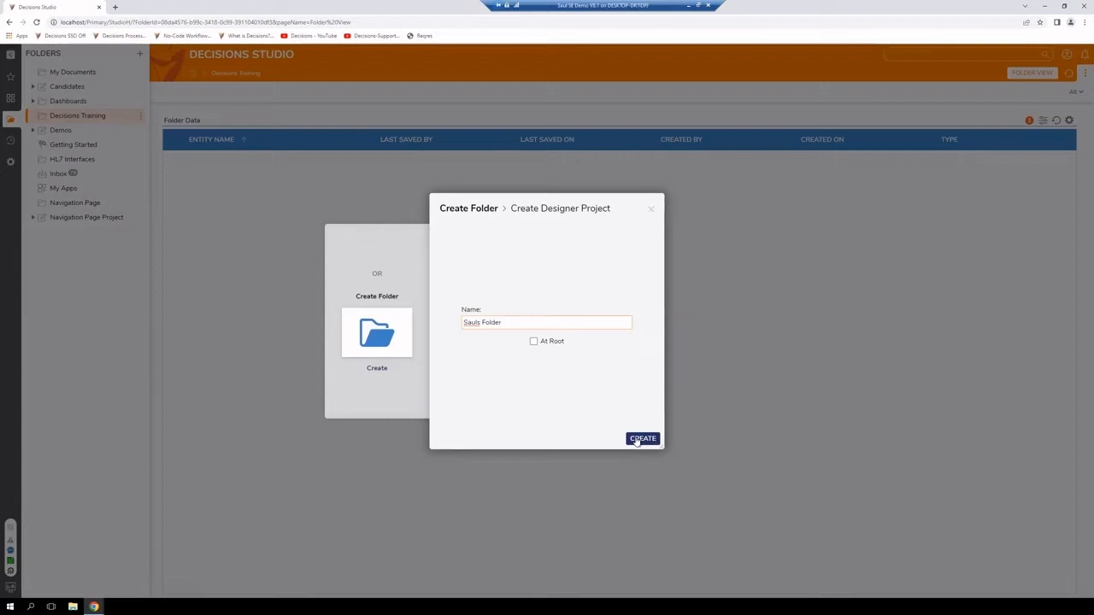
click(643, 438)
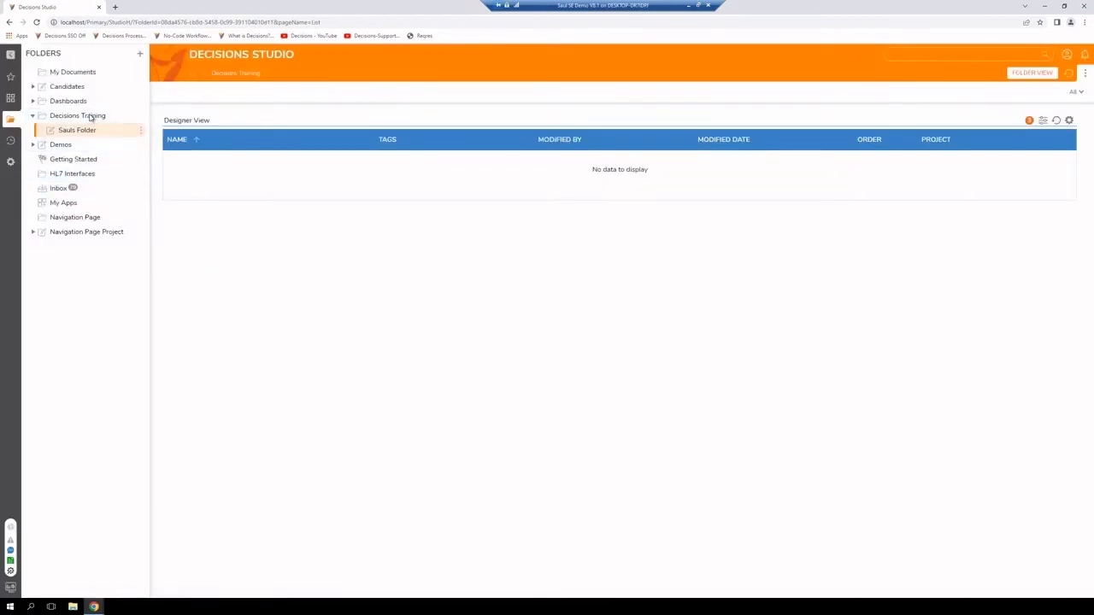
Open the Sauls Folder project from the tree
click(77, 130)
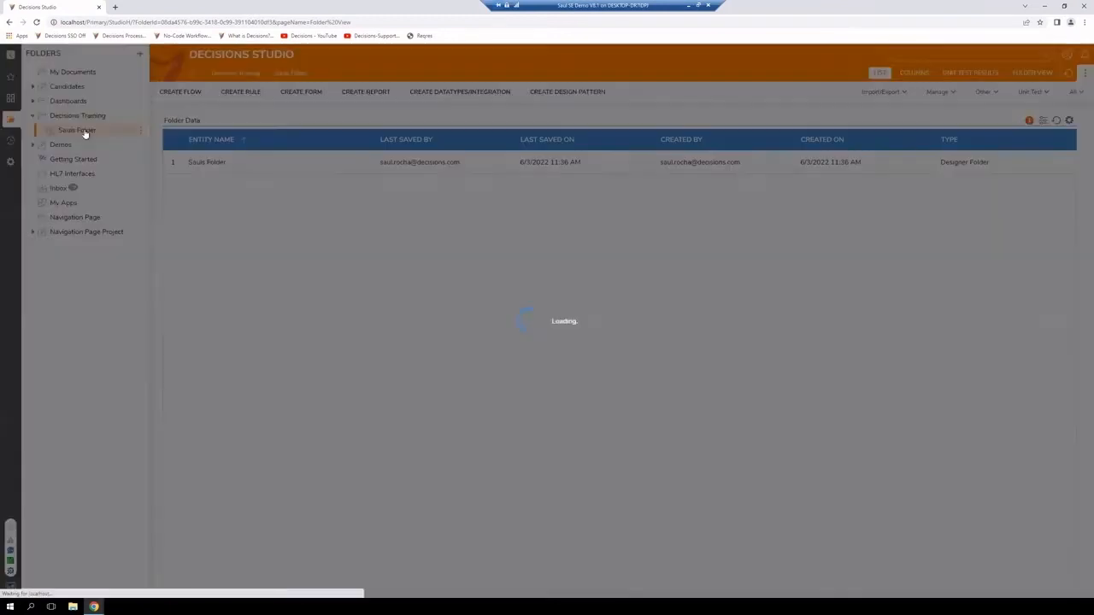
click(77, 130)
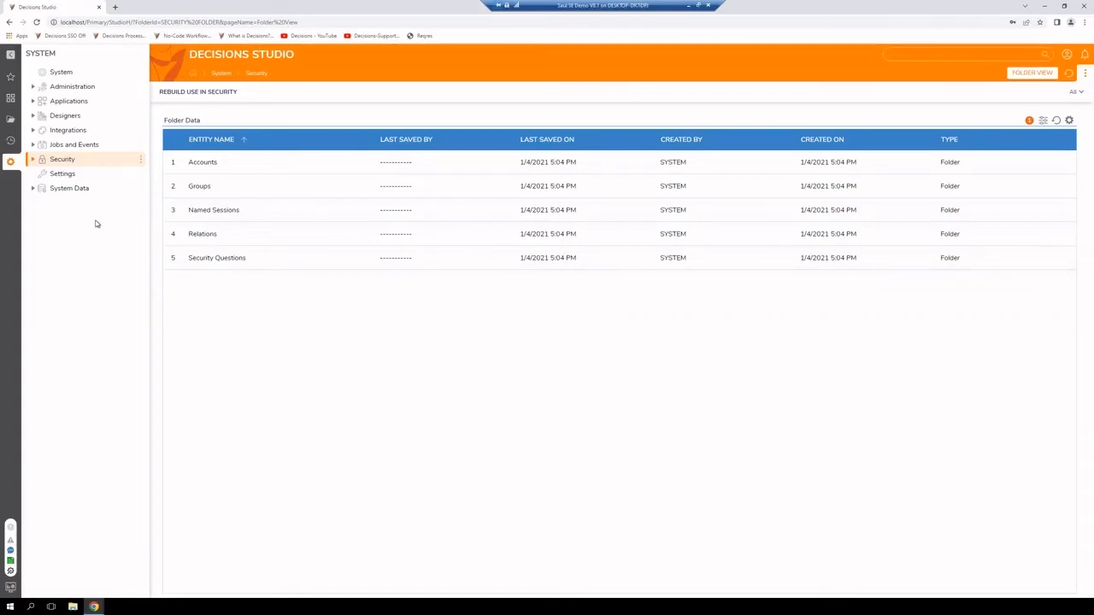
mouse_move(73, 212)
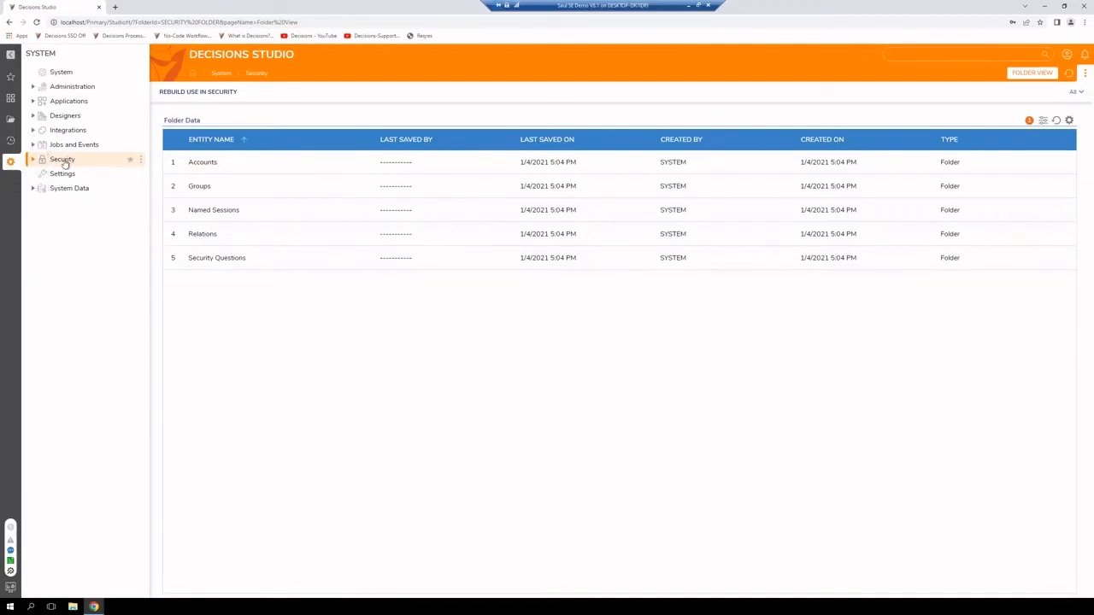
Expand Security and browse Groups and Accounts, ending on the Accounts list
click(61, 161)
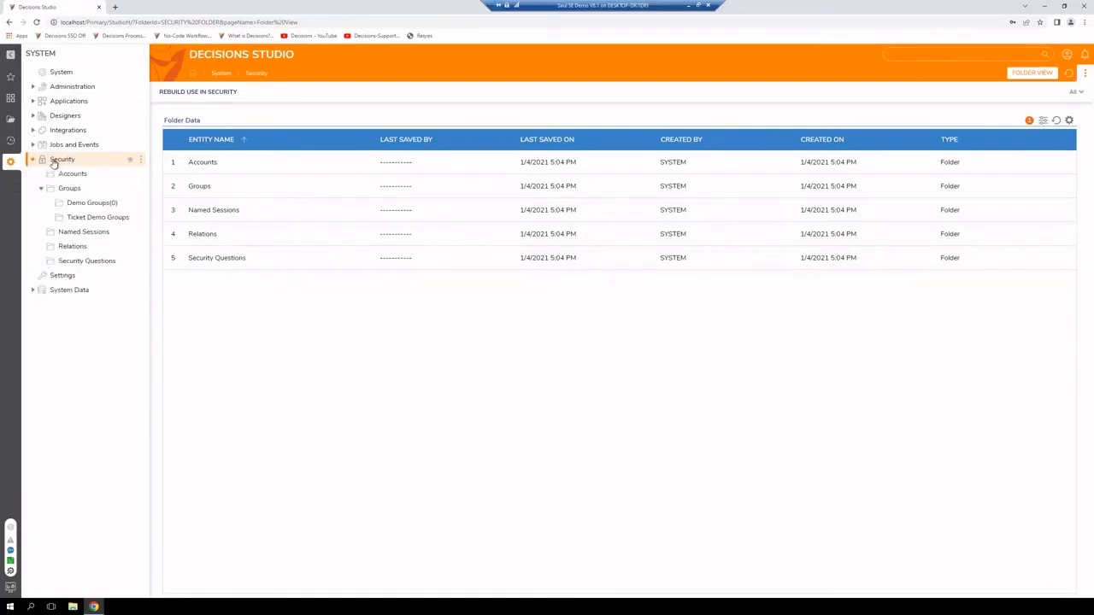
click(69, 188)
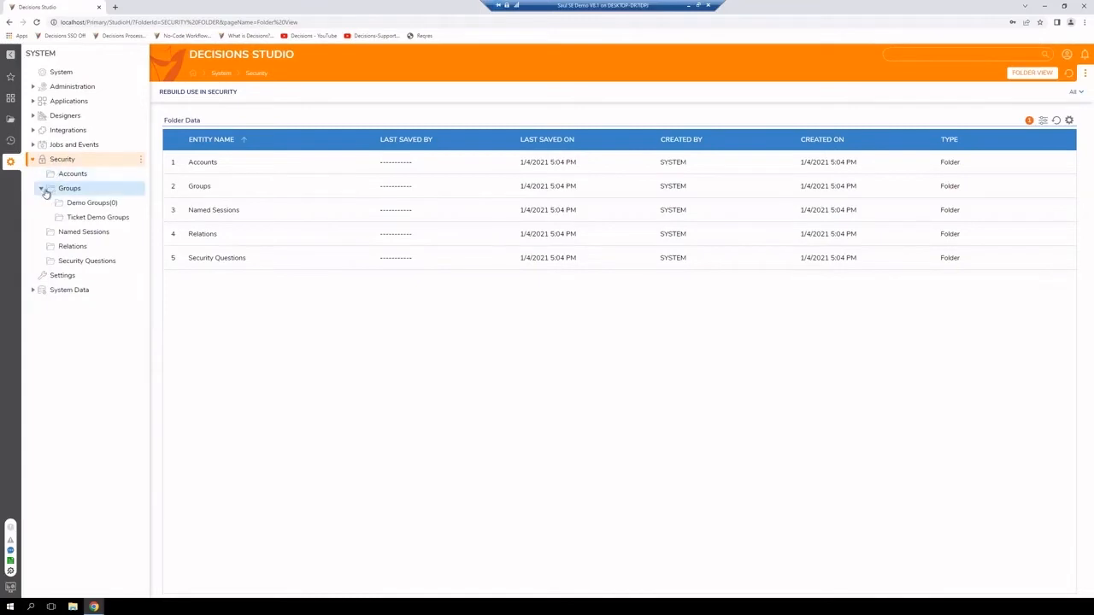
click(72, 174)
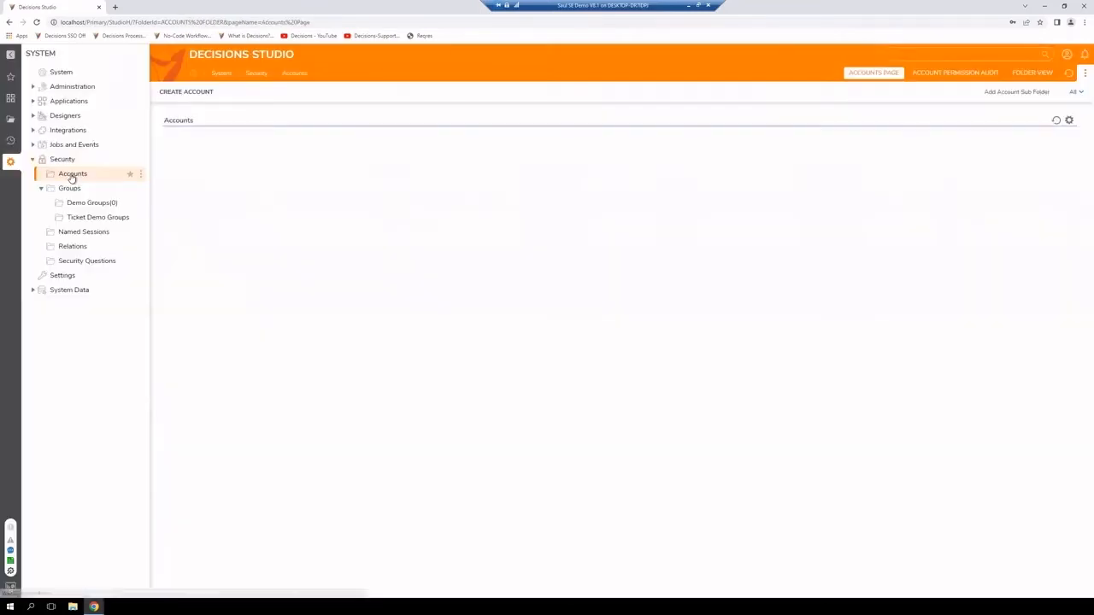
click(68, 188)
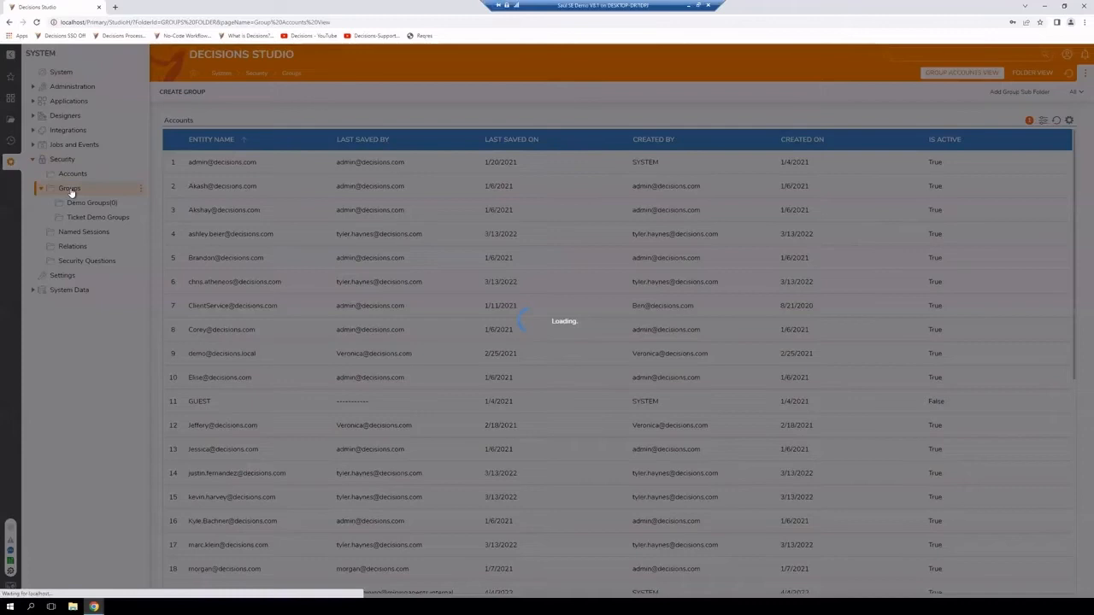
click(72, 174)
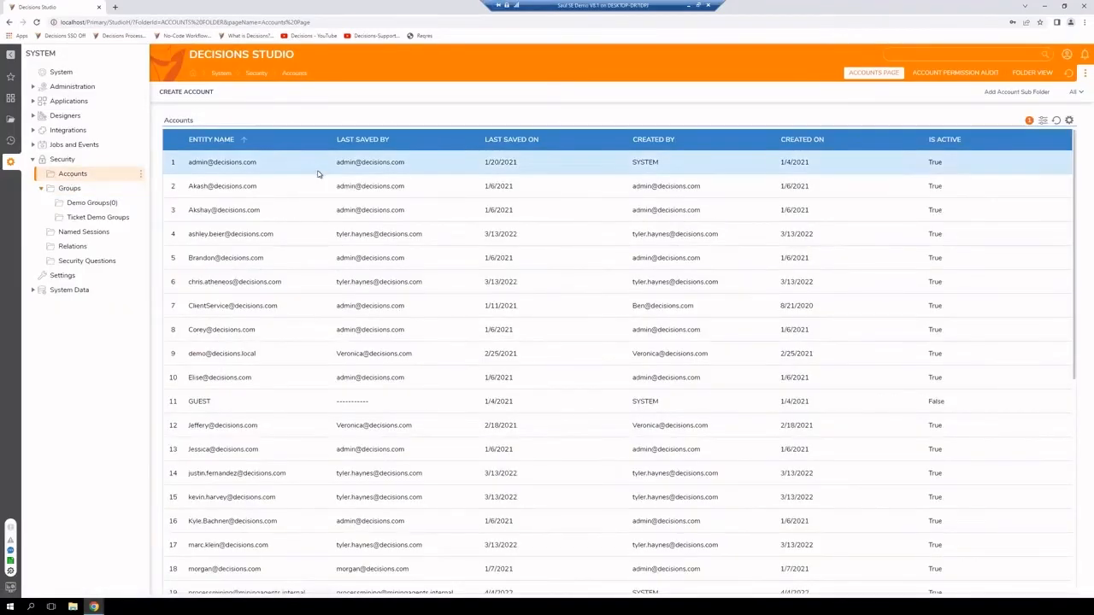
scroll(down, 3)
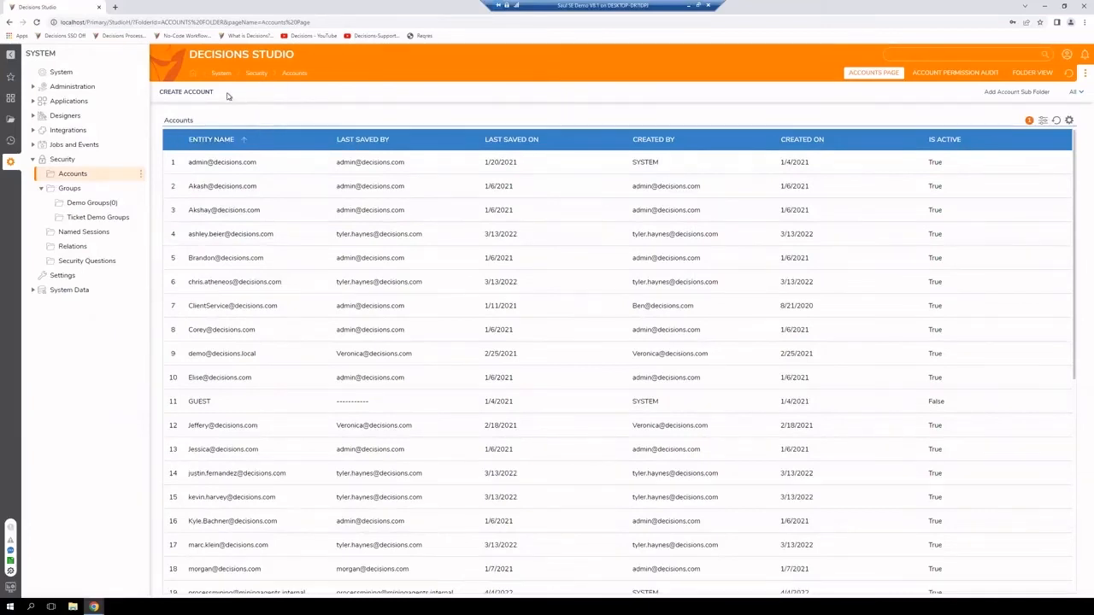
Start a new user account and review the Add Account form's sections
click(185, 92)
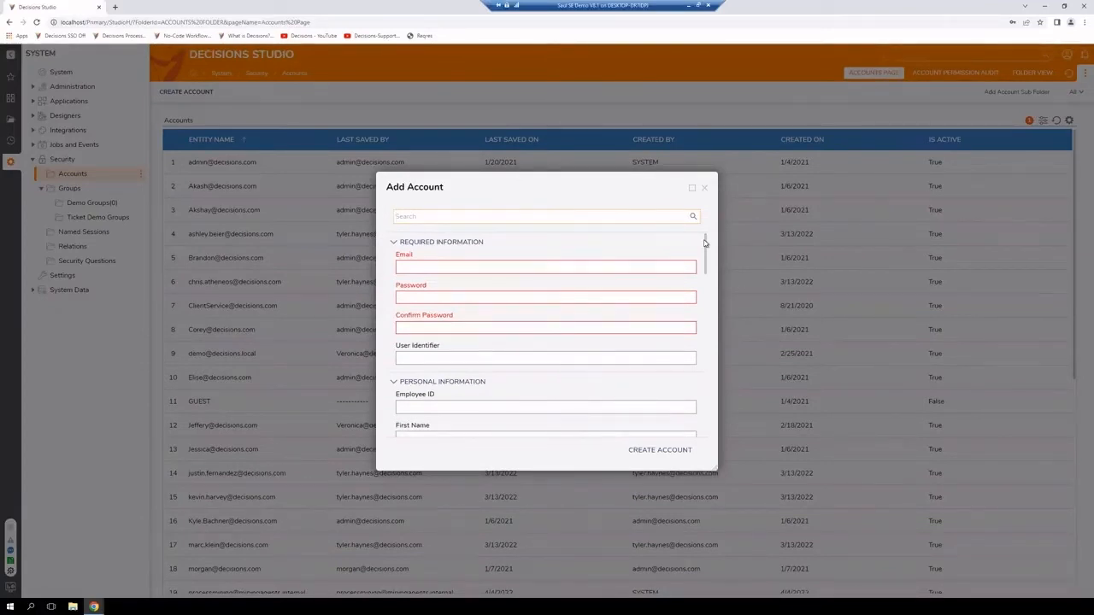
scroll(down, 3)
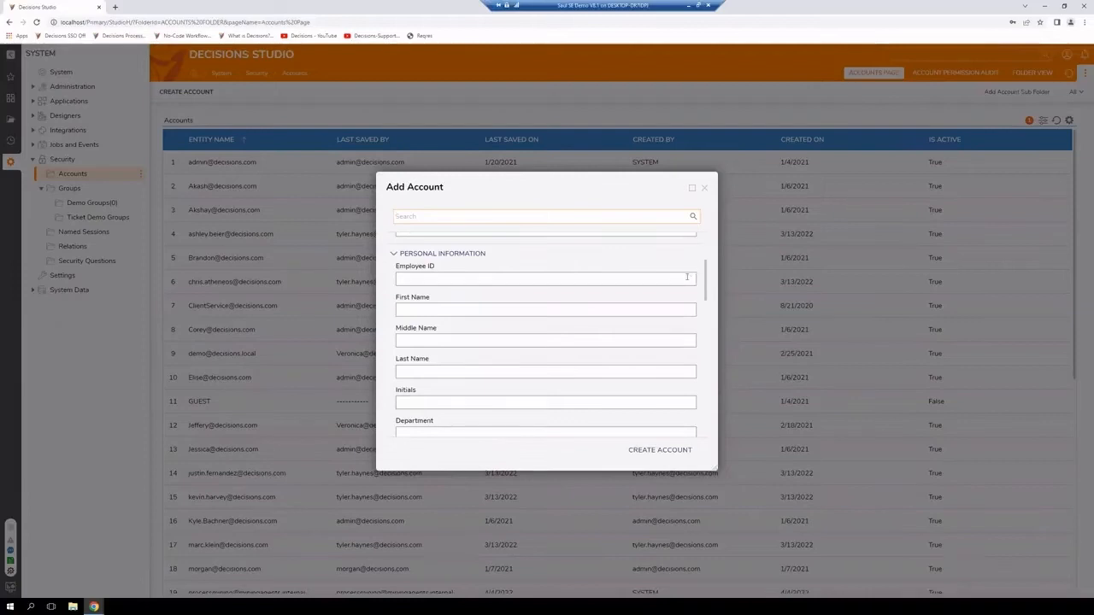
scroll(down, 3)
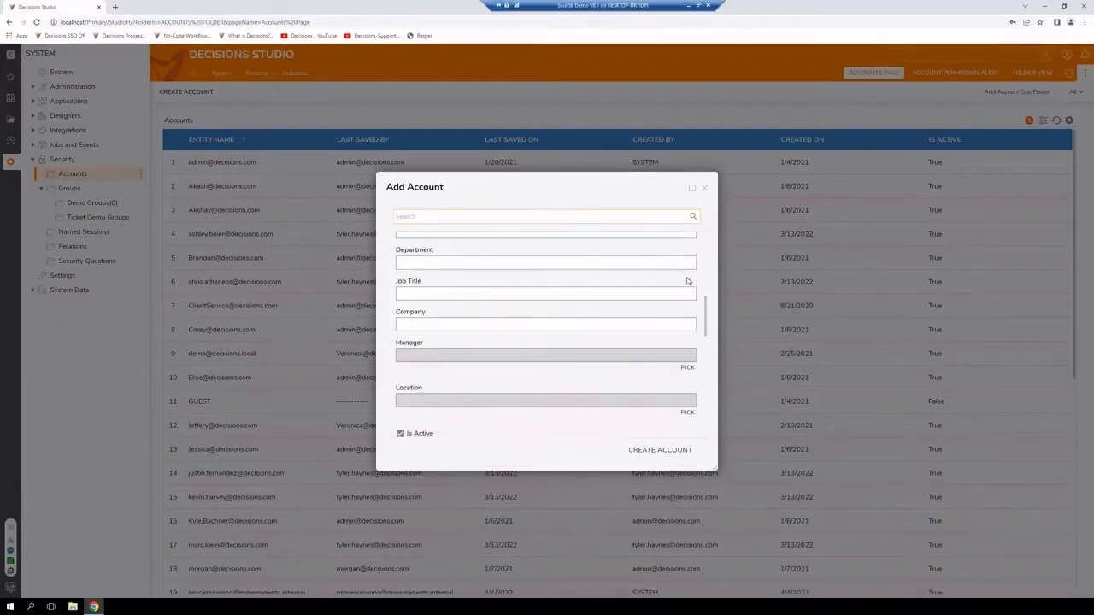
scroll(down, 3)
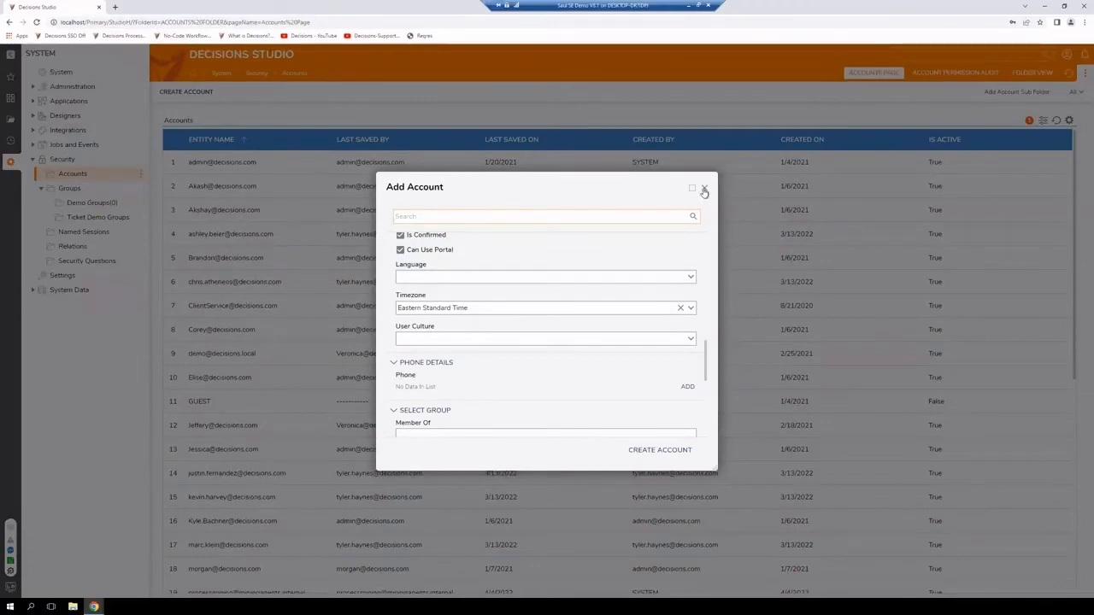
Discard the account form and view members of Instrument Approval and Rules Demo Limited groups
click(705, 188)
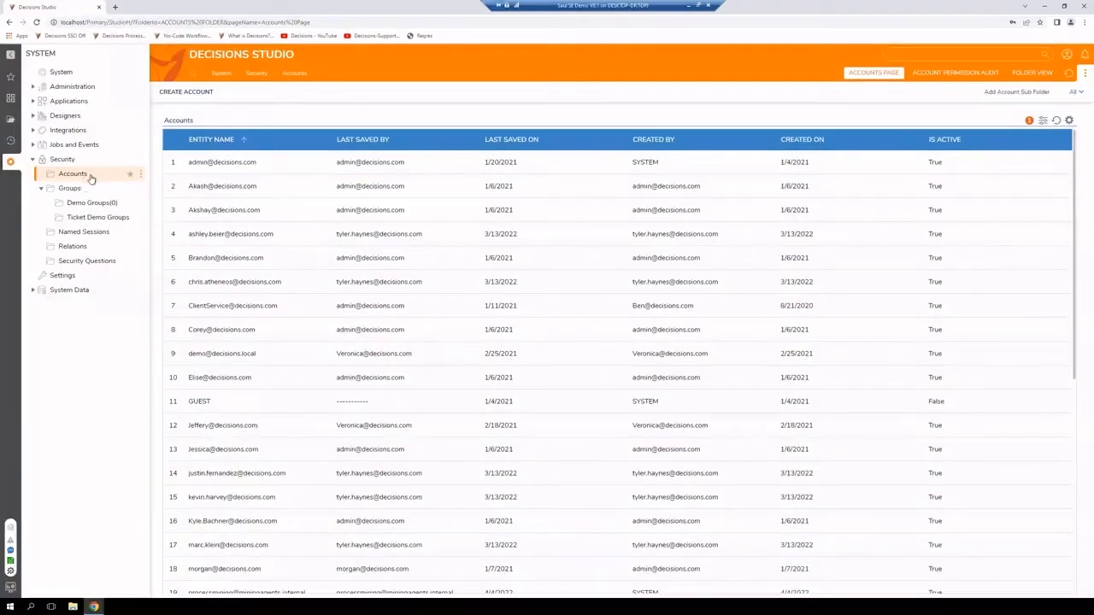
click(69, 188)
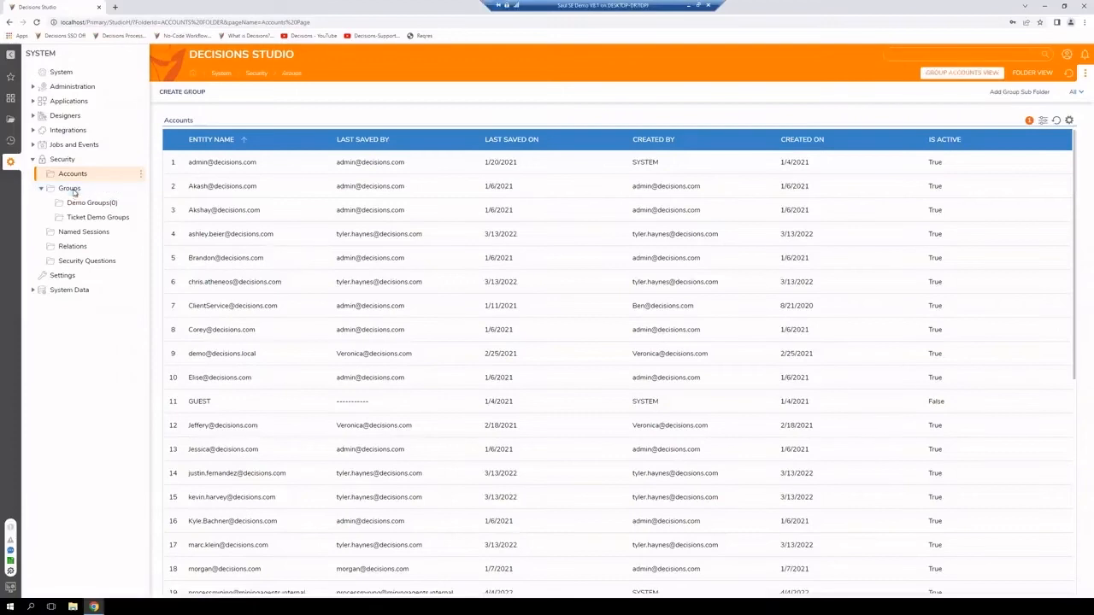
click(69, 188)
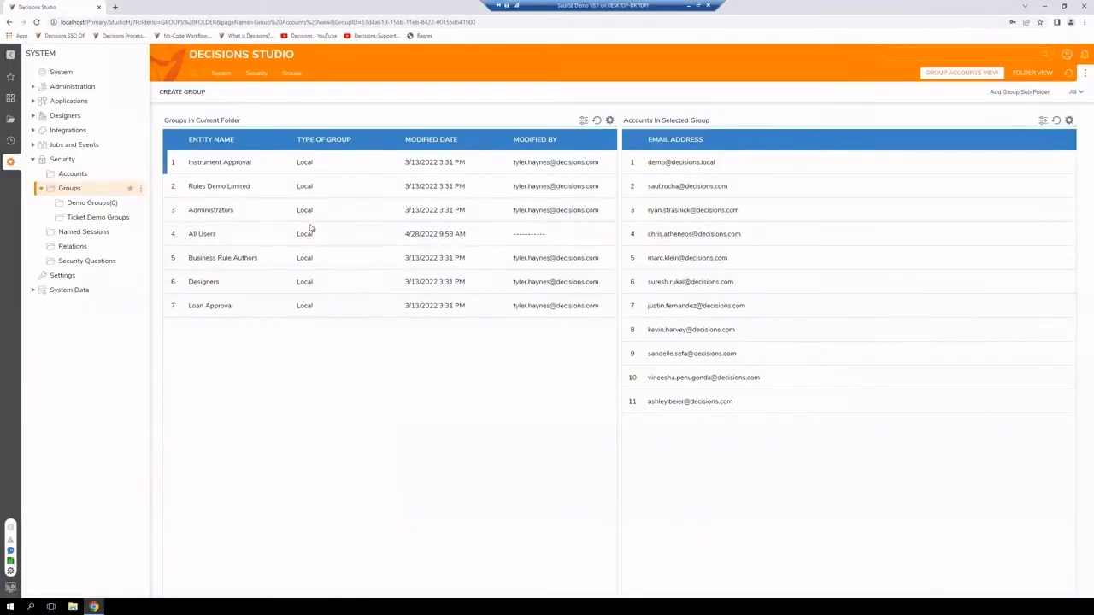
click(219, 161)
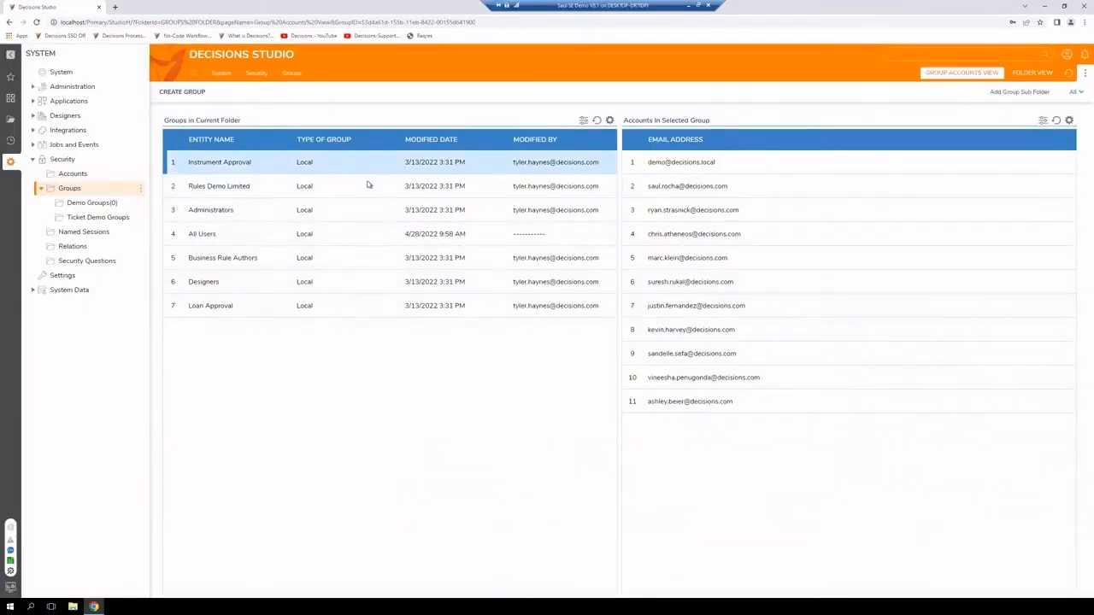
click(219, 185)
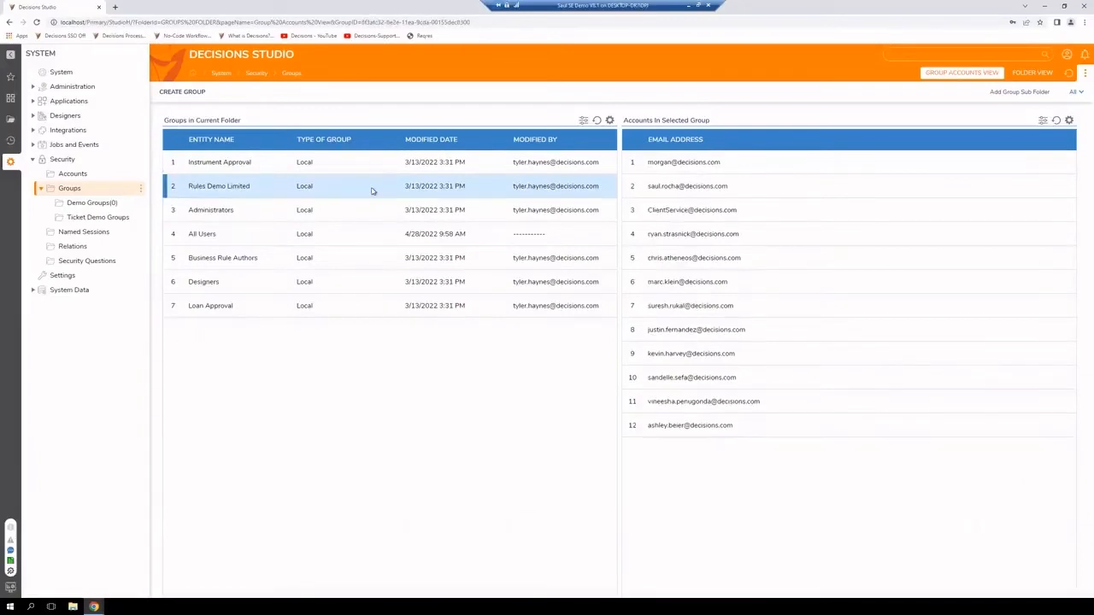
click(210, 208)
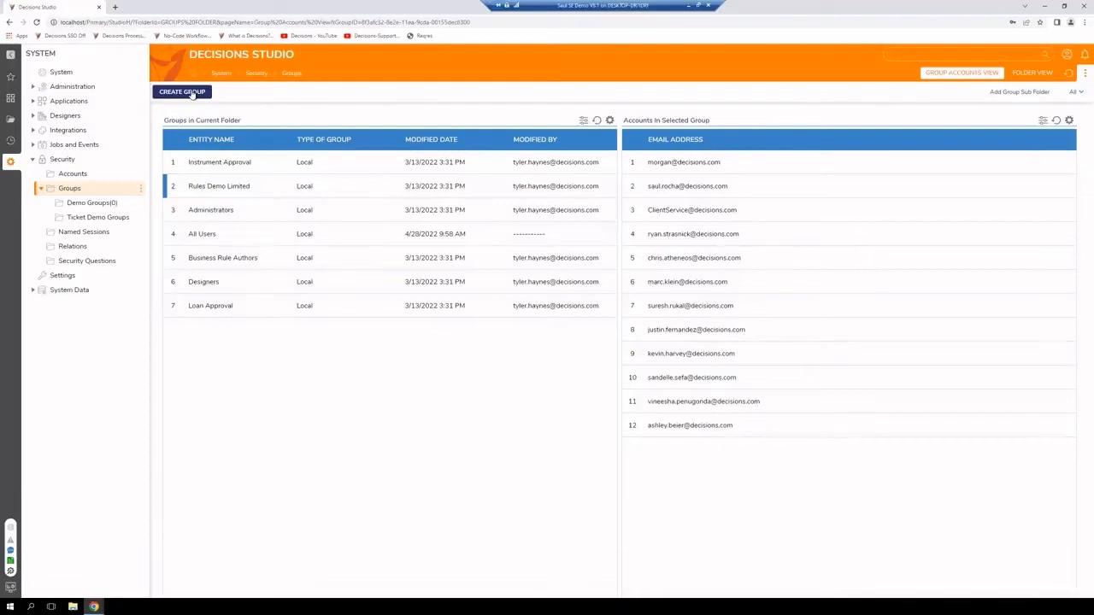
Start a new group and review the Create Group form's options
click(181, 93)
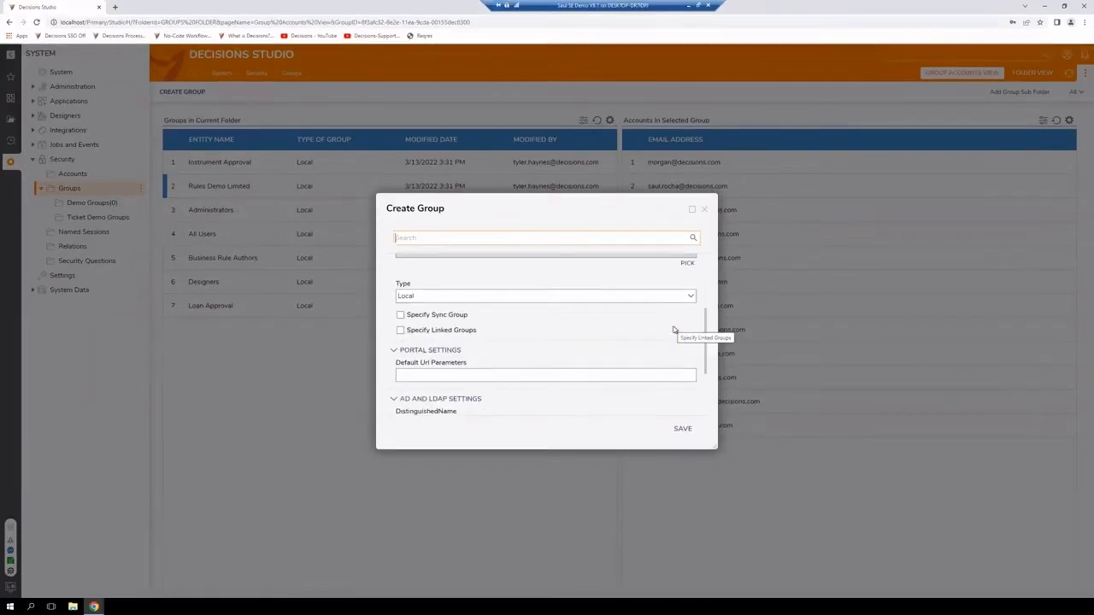
scroll(down, 3)
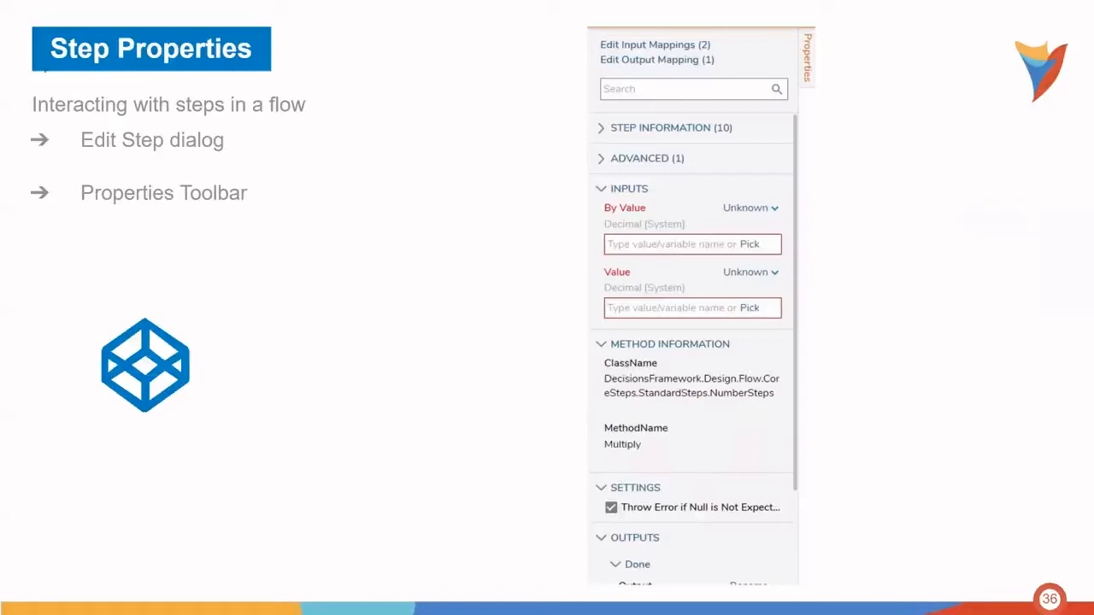
Advance past the Step Properties slide
key(Right)
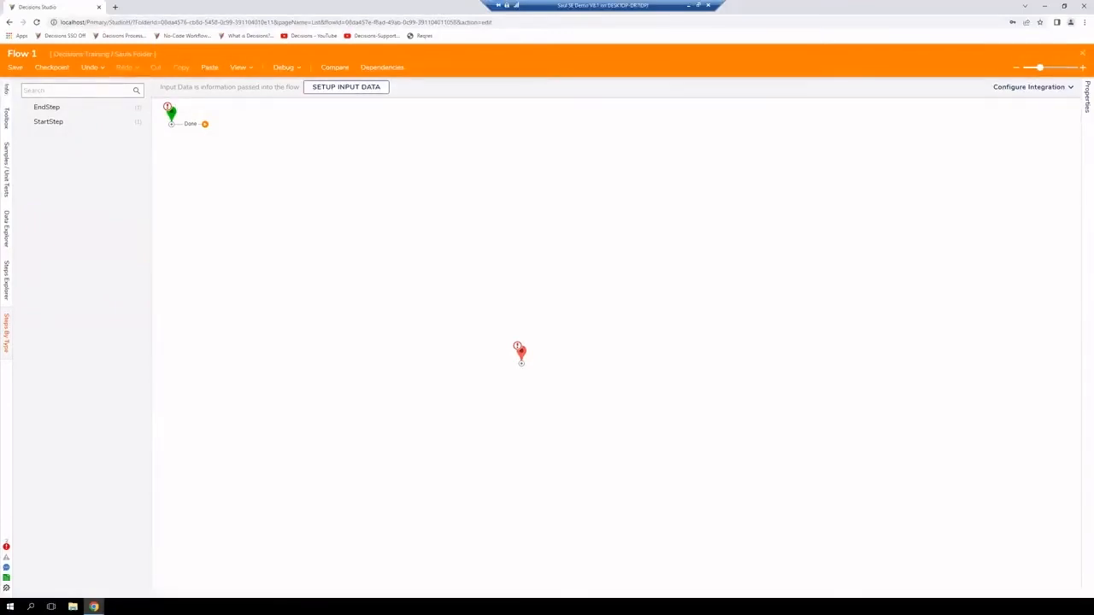
mouse_move(366, 148)
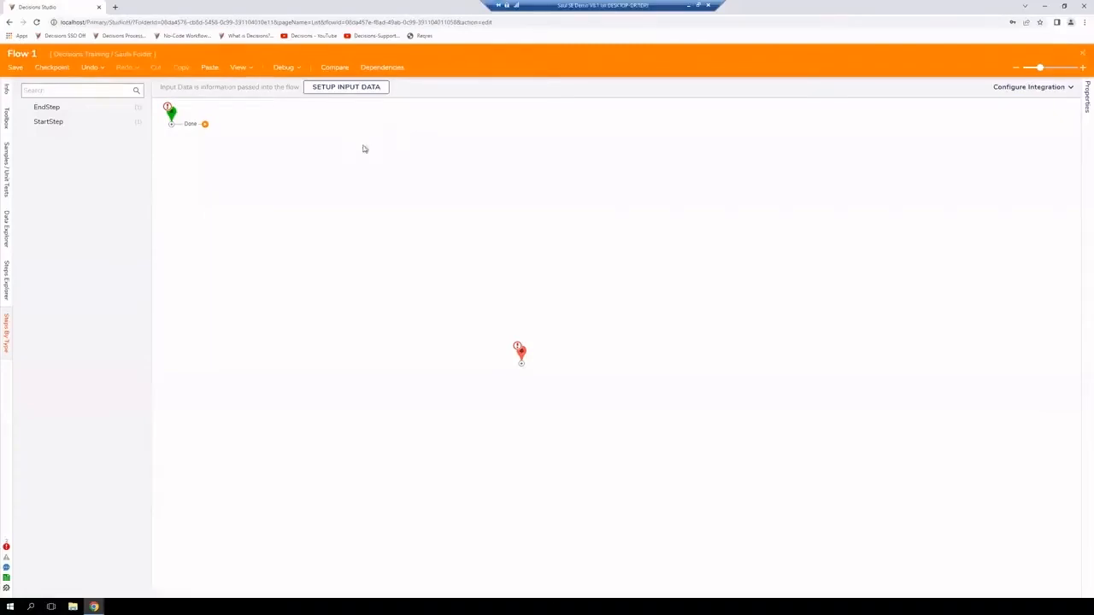
mouse_move(308, 141)
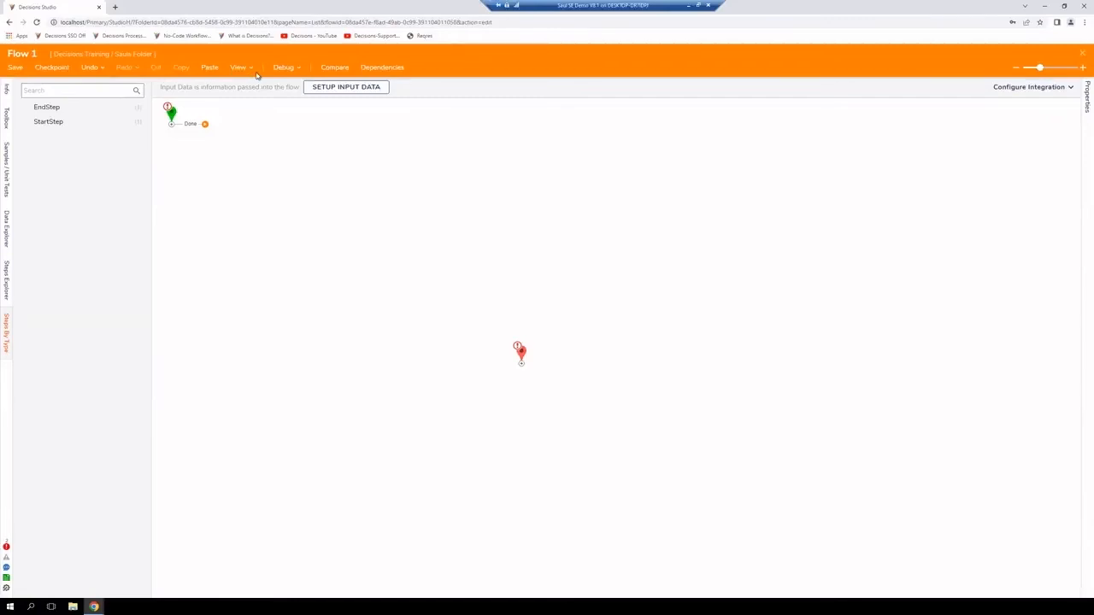
Show the Toolbox step library with Favorite Steps for Flow 1
click(239, 68)
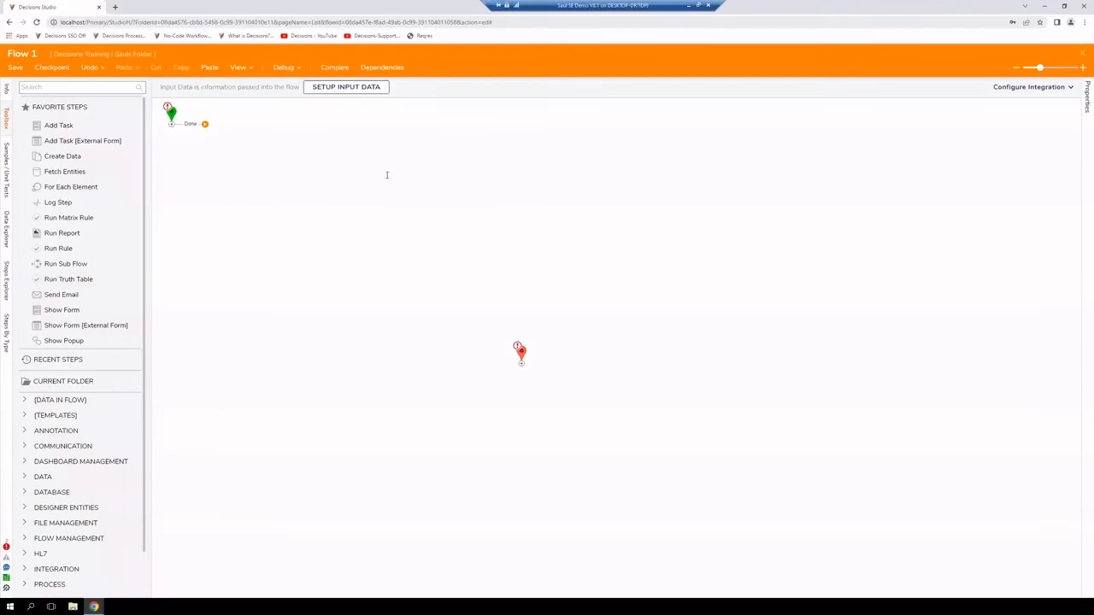
mouse_move(277, 235)
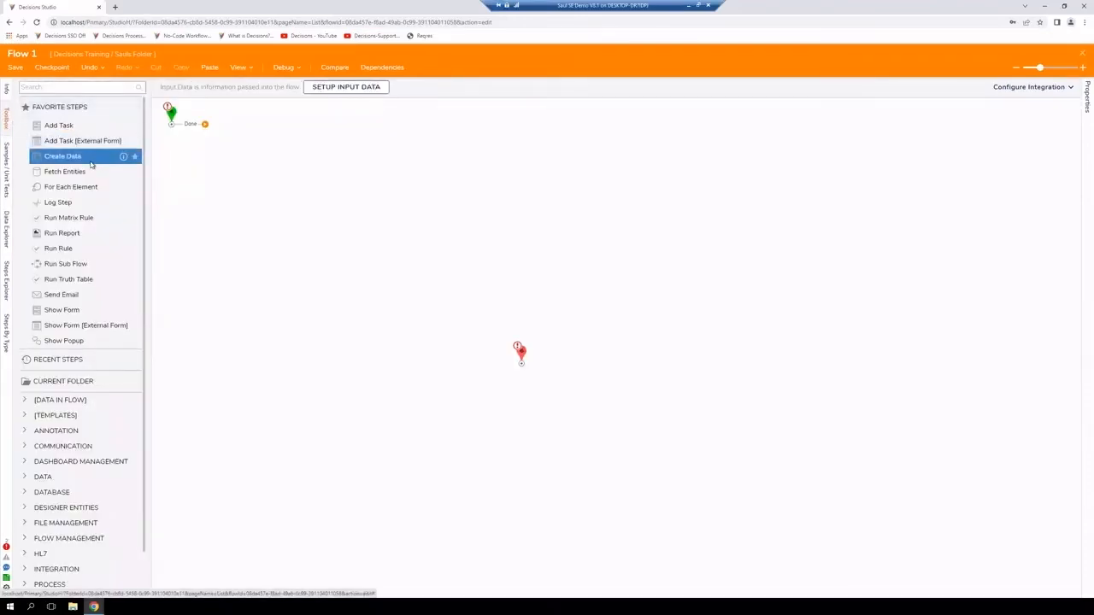
mouse_move(65, 171)
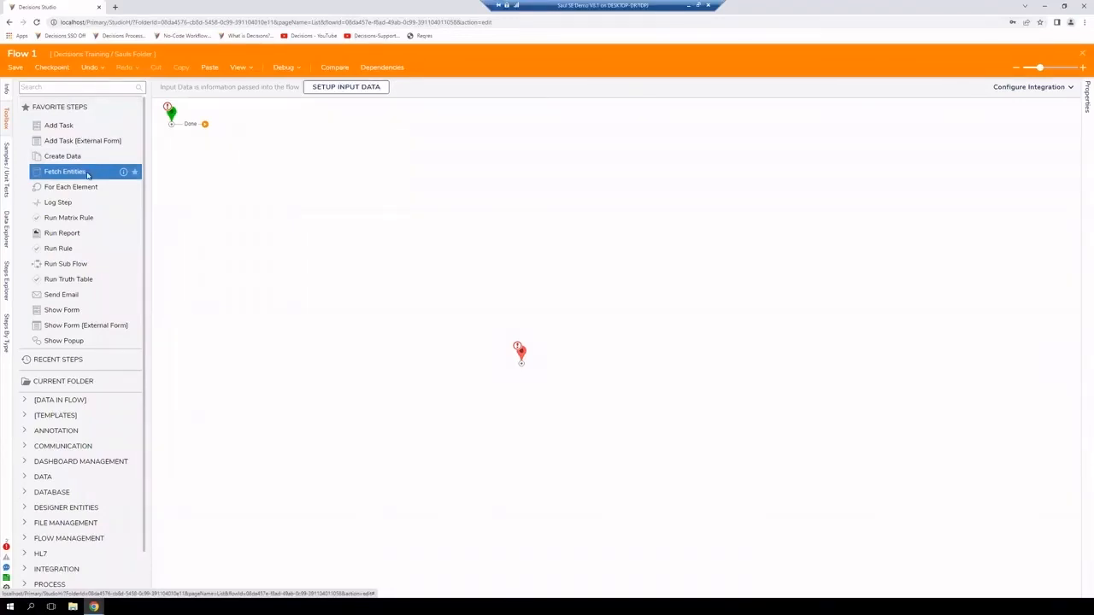
click(77, 85)
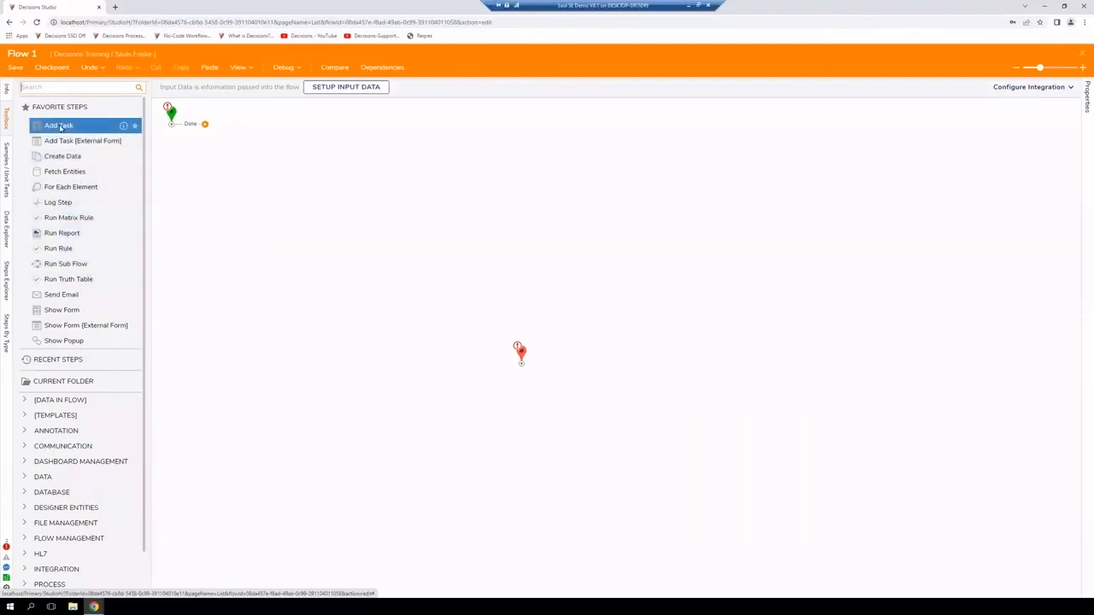
Add a Send Email step after Flow 1's start step
drag(58, 124, 270, 126)
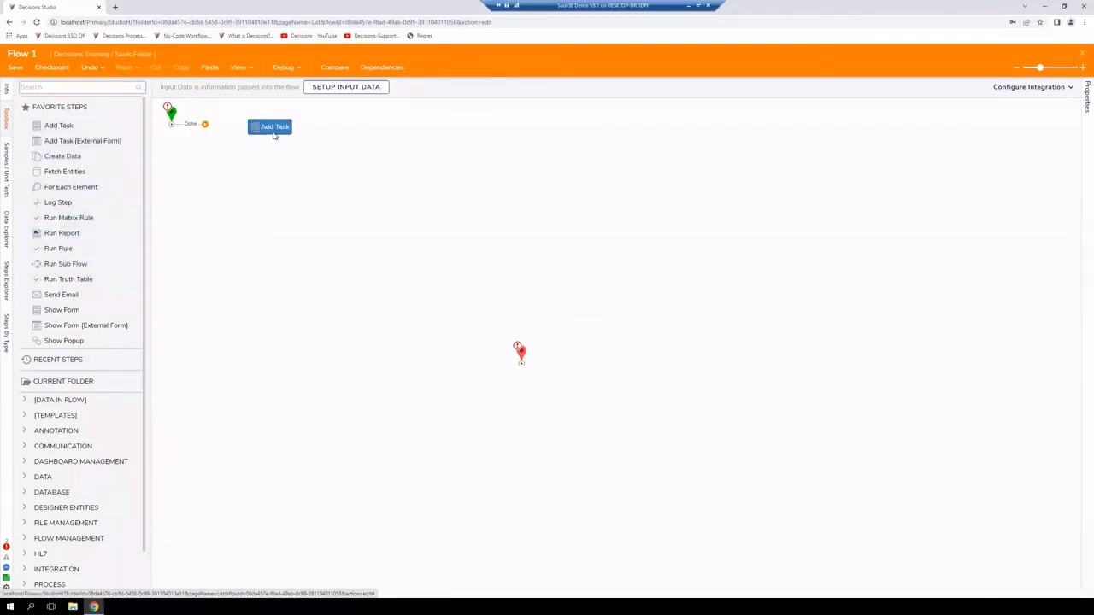
click(273, 127)
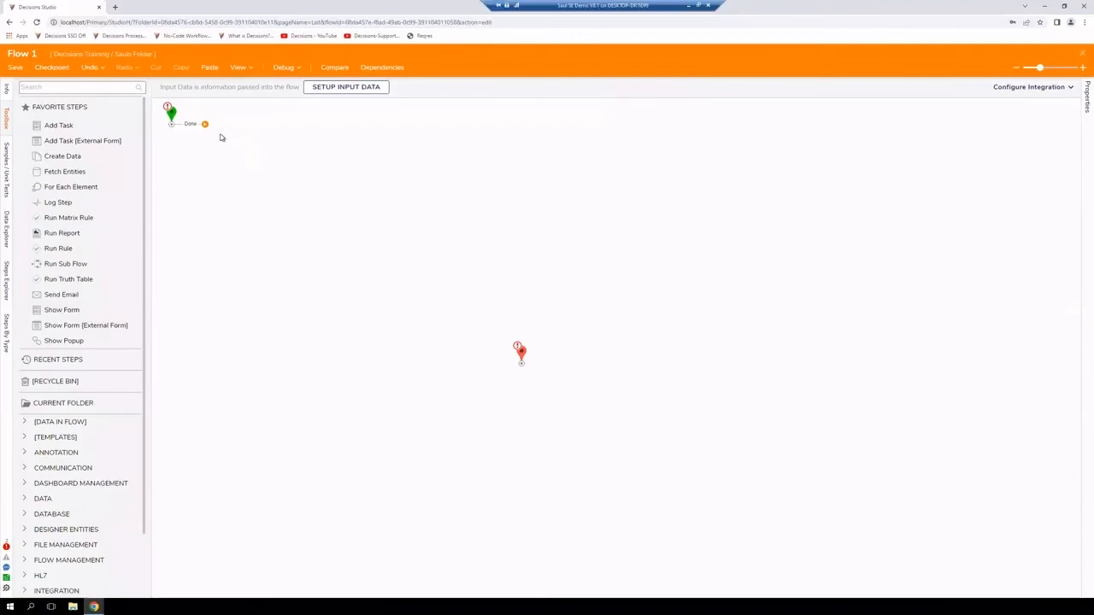
mouse_move(218, 128)
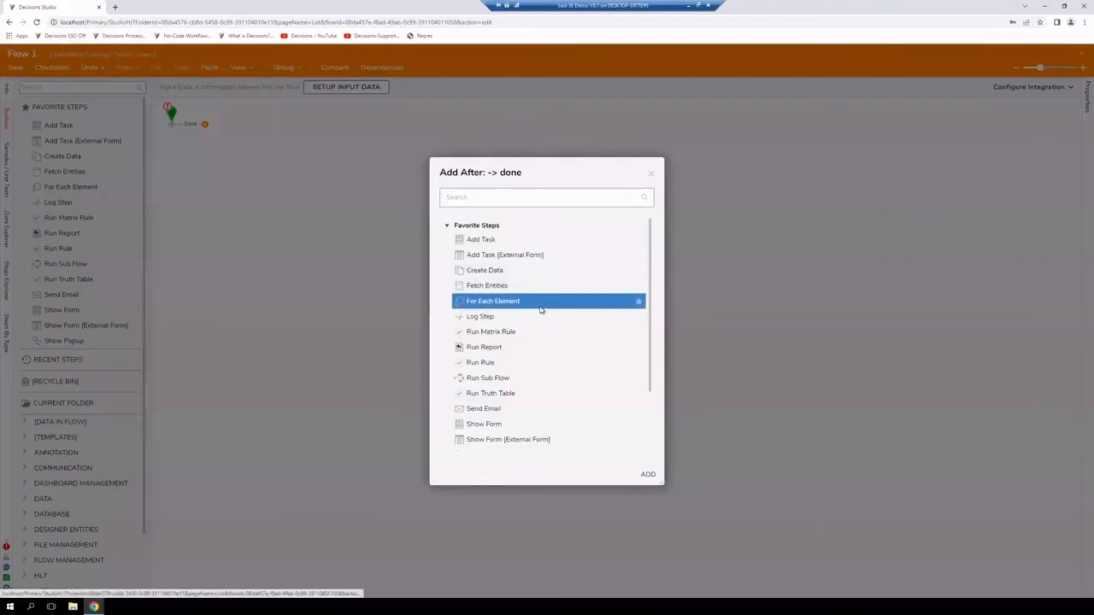
scroll(down, 3)
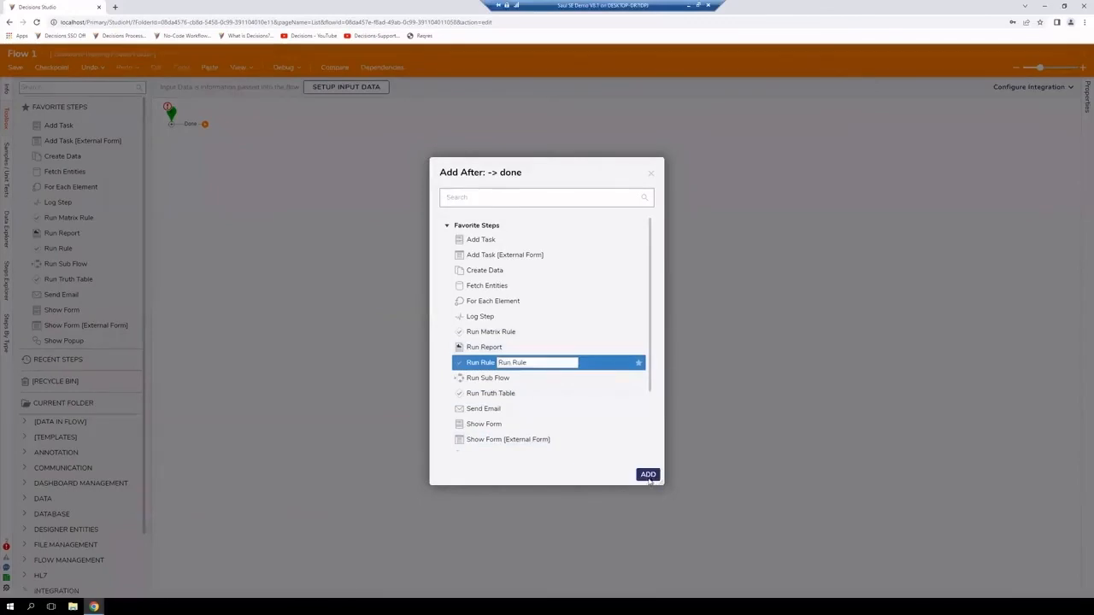
click(648, 476)
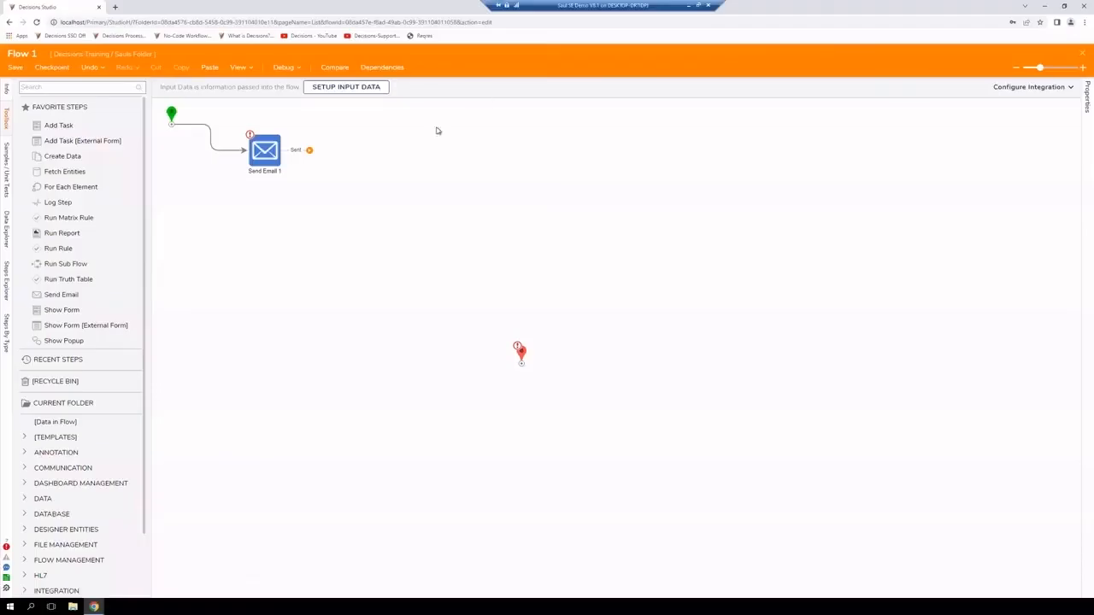
mouse_move(386, 180)
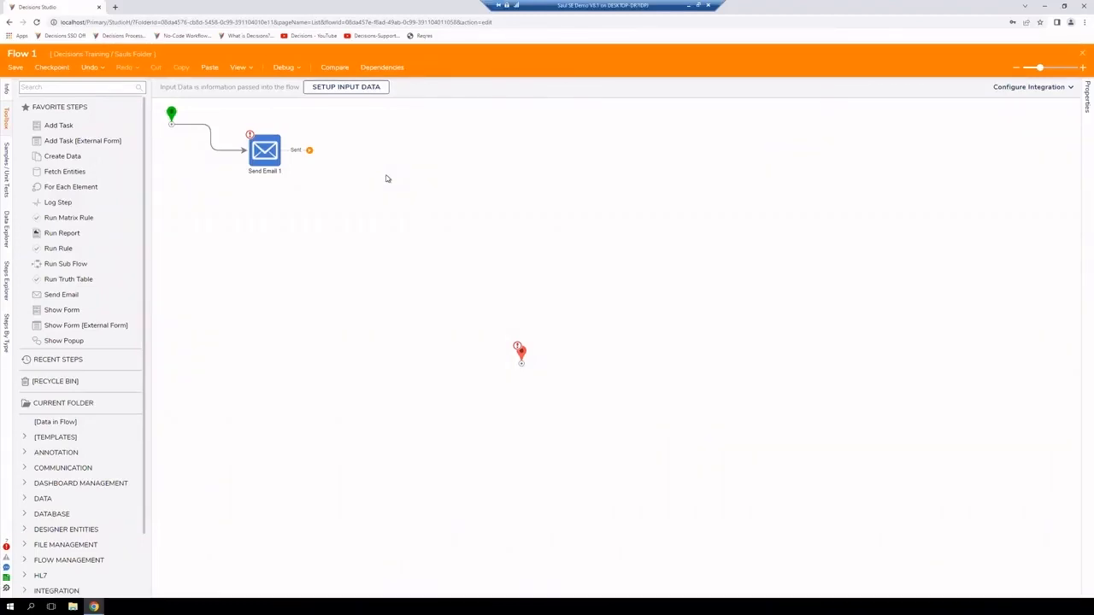
mouse_move(298, 176)
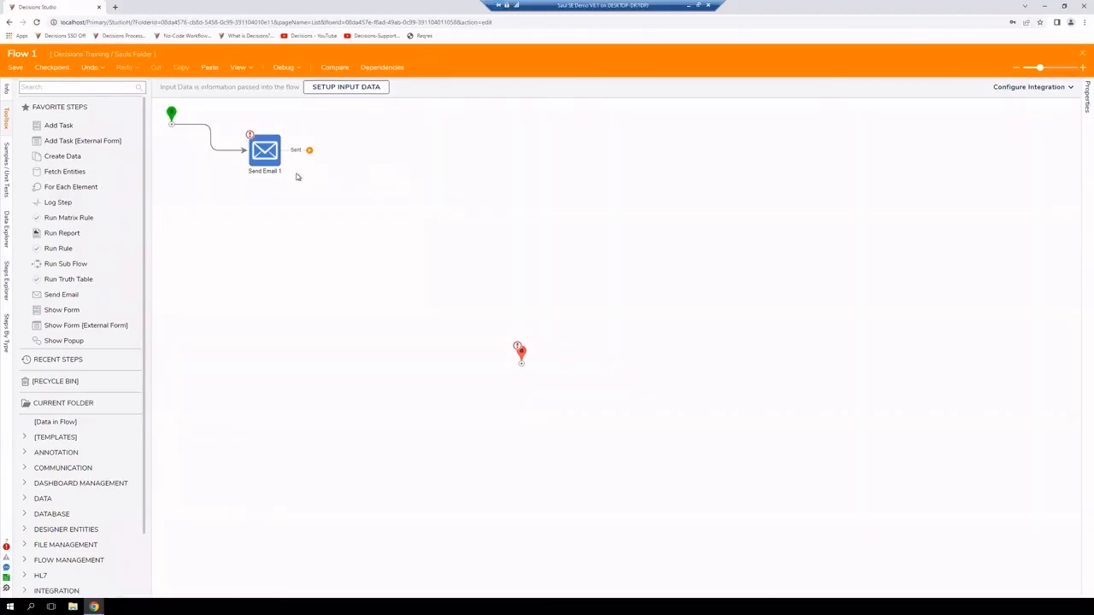
Review the Send Email 1 step's From, To, Subject and Body settings, then move to the Approver Table
click(263, 150)
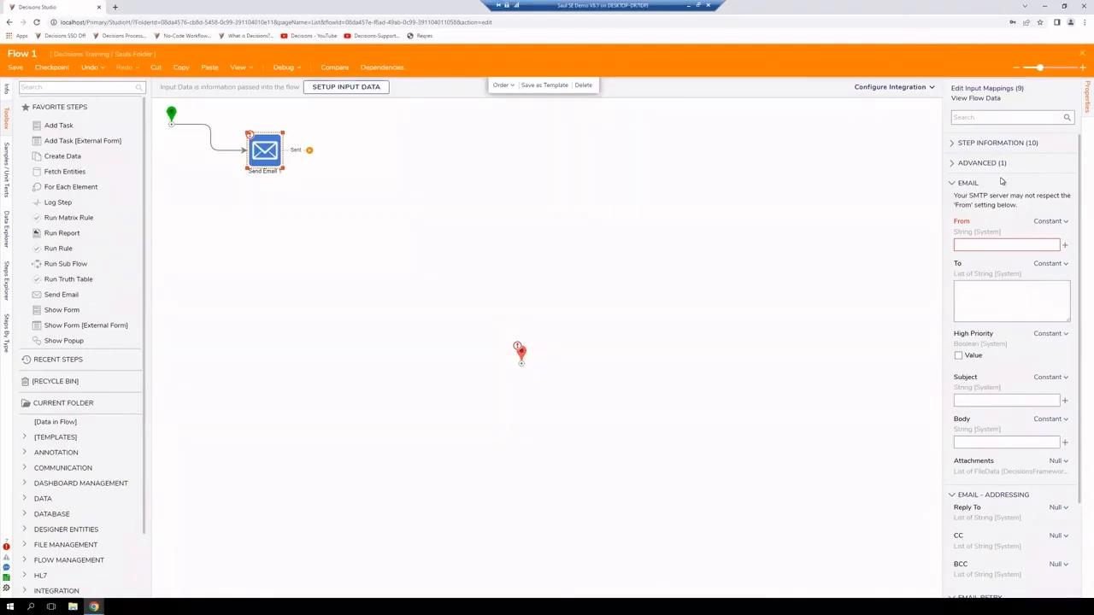
click(1007, 202)
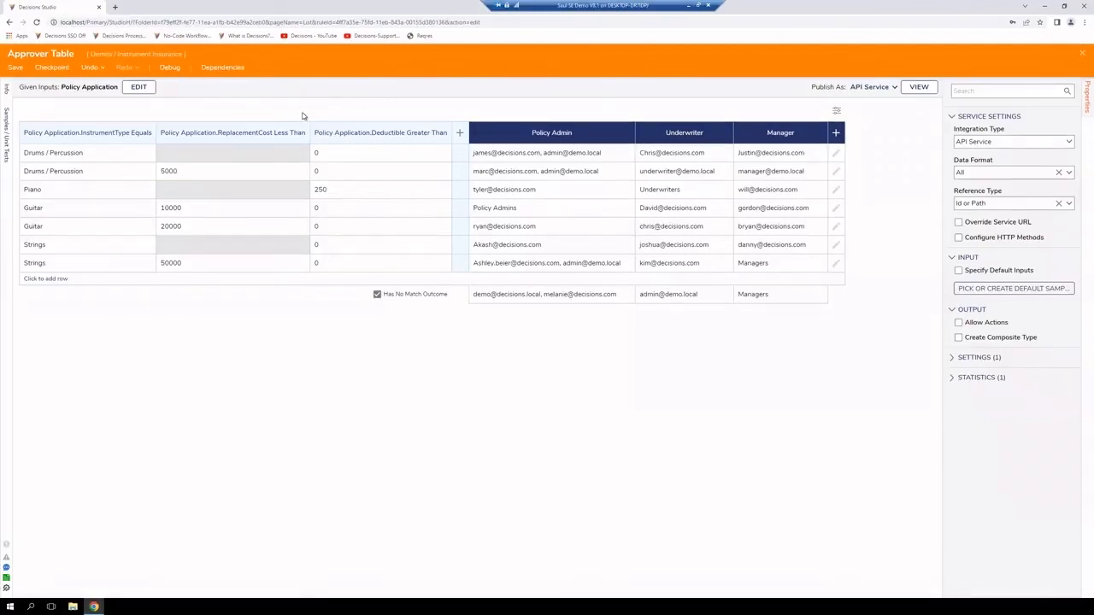
mouse_move(170, 66)
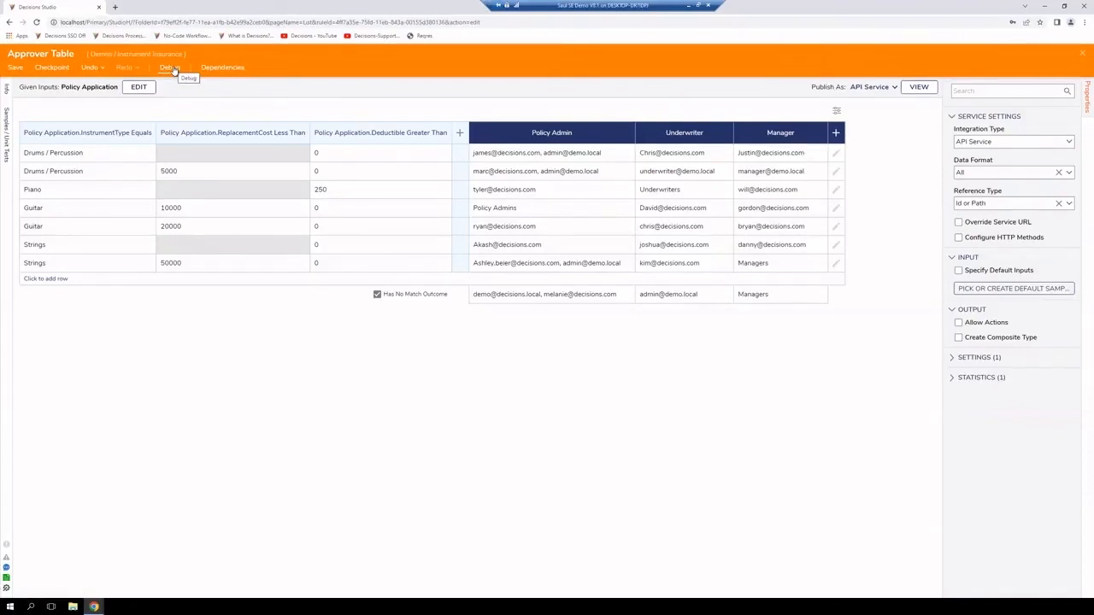
Start the debugger for the Approver Table rule, listing the CA Piano, Guitar, TV Strings and VA Guitar unit tests
click(171, 68)
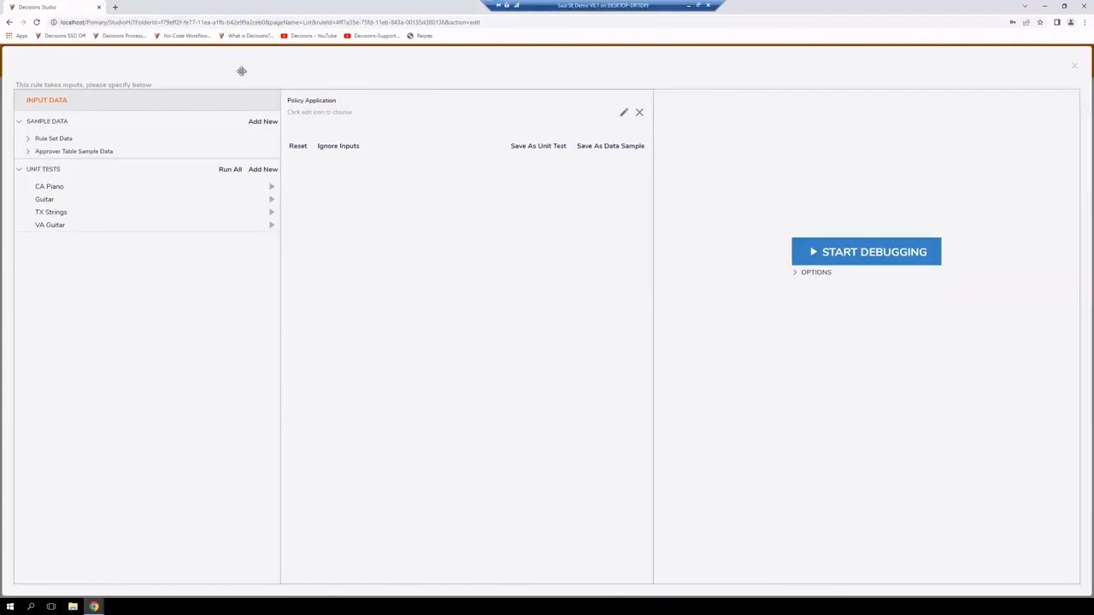
Run the Guitar unit test so the two Guitar rows show green and the rest red
click(52, 212)
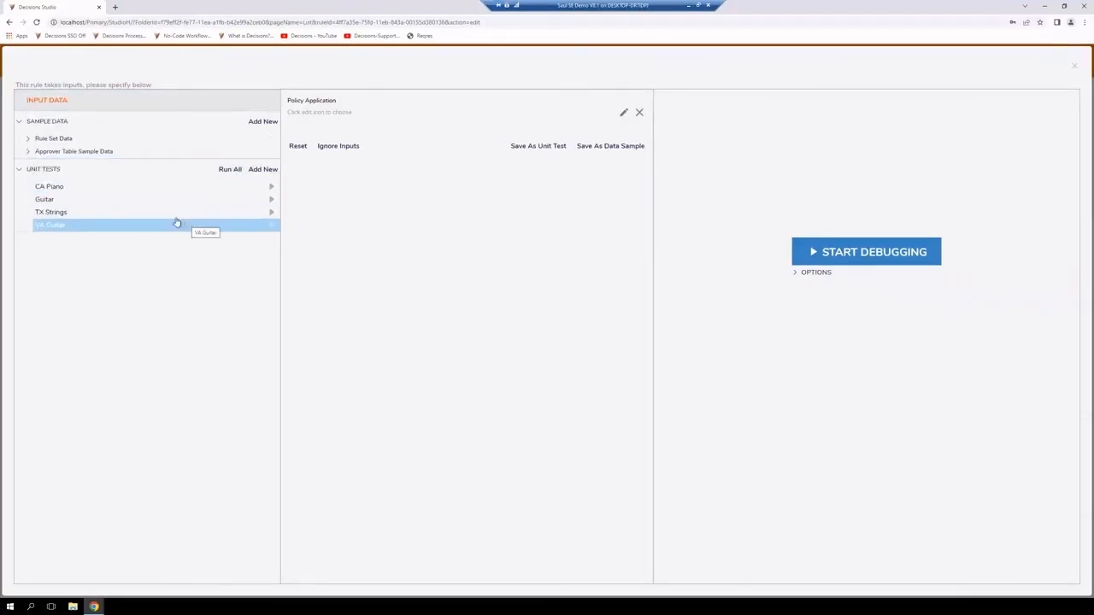
click(110, 186)
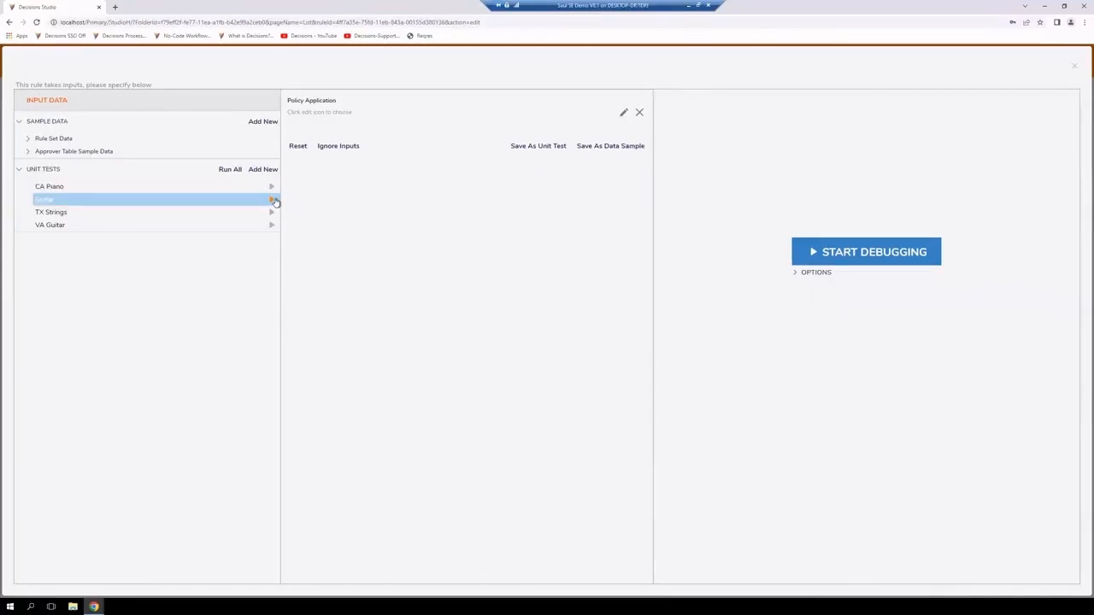
click(865, 251)
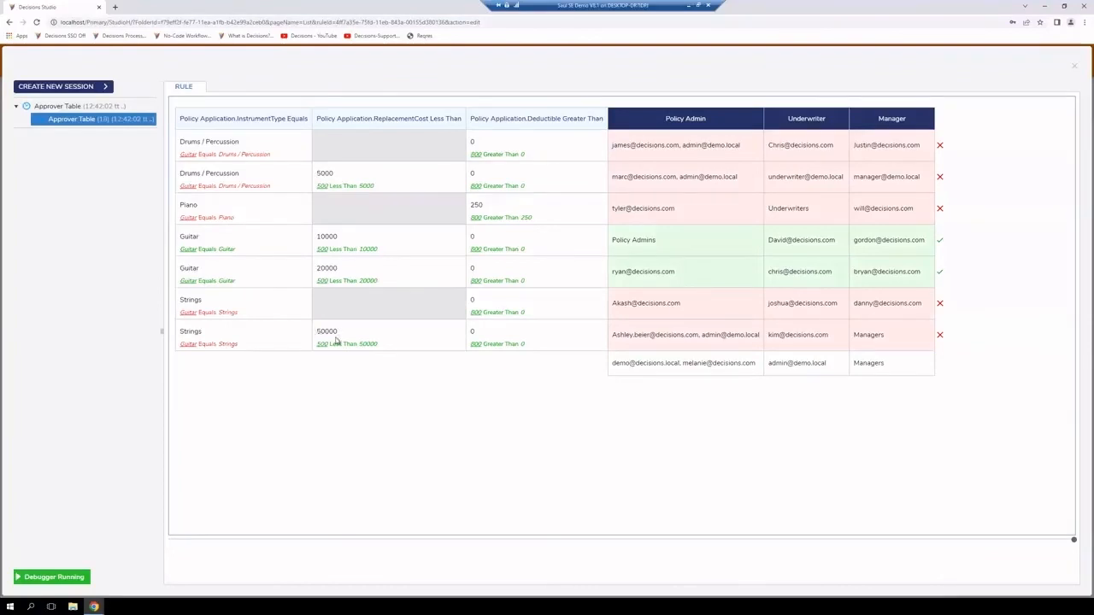
mouse_move(405, 373)
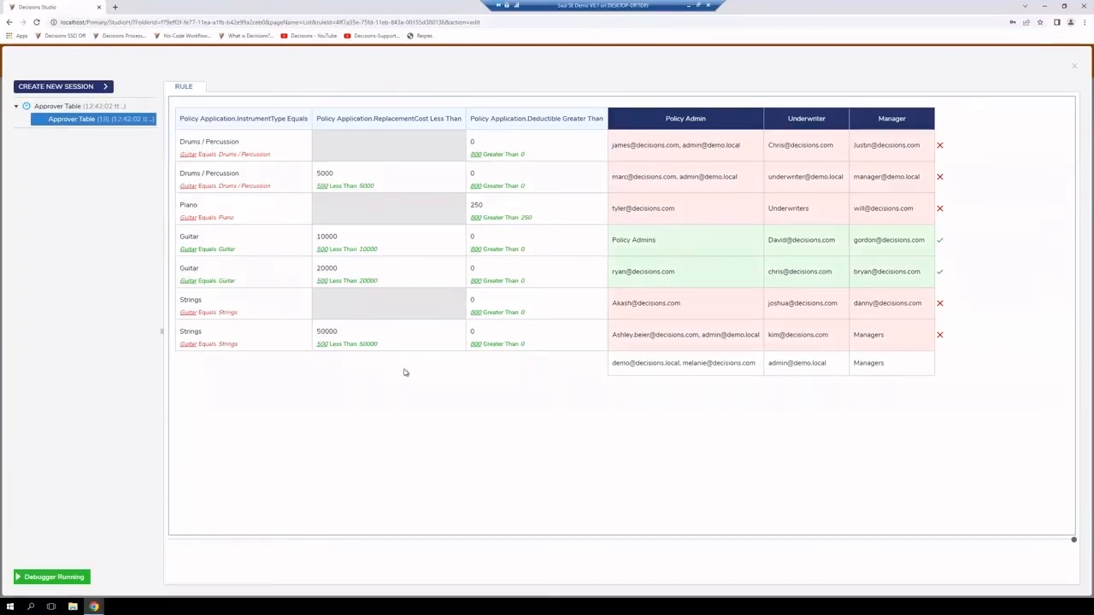
mouse_move(418, 366)
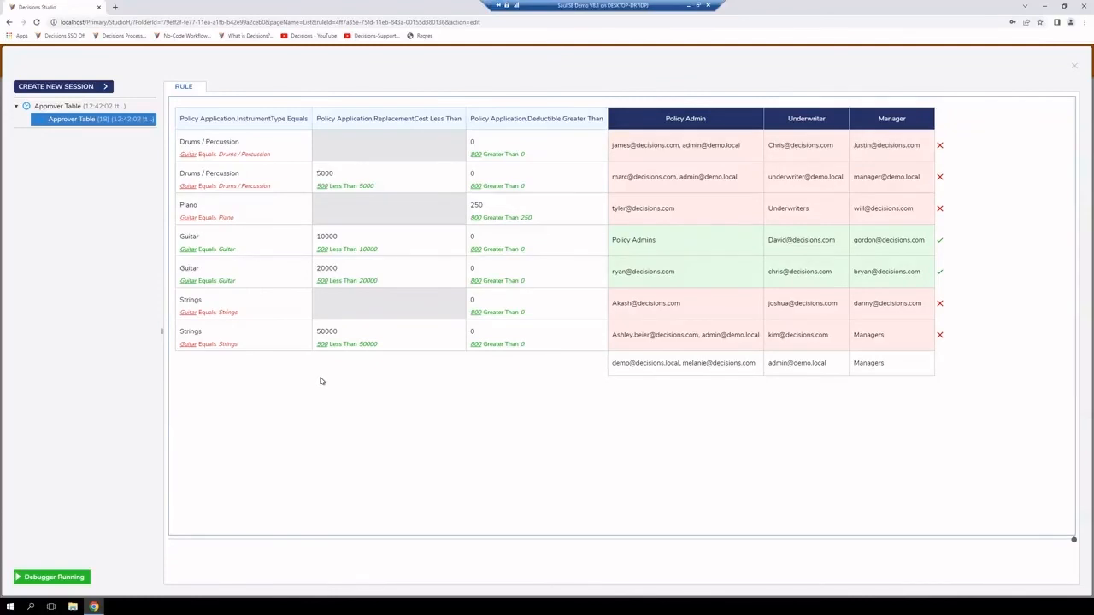
mouse_move(338, 383)
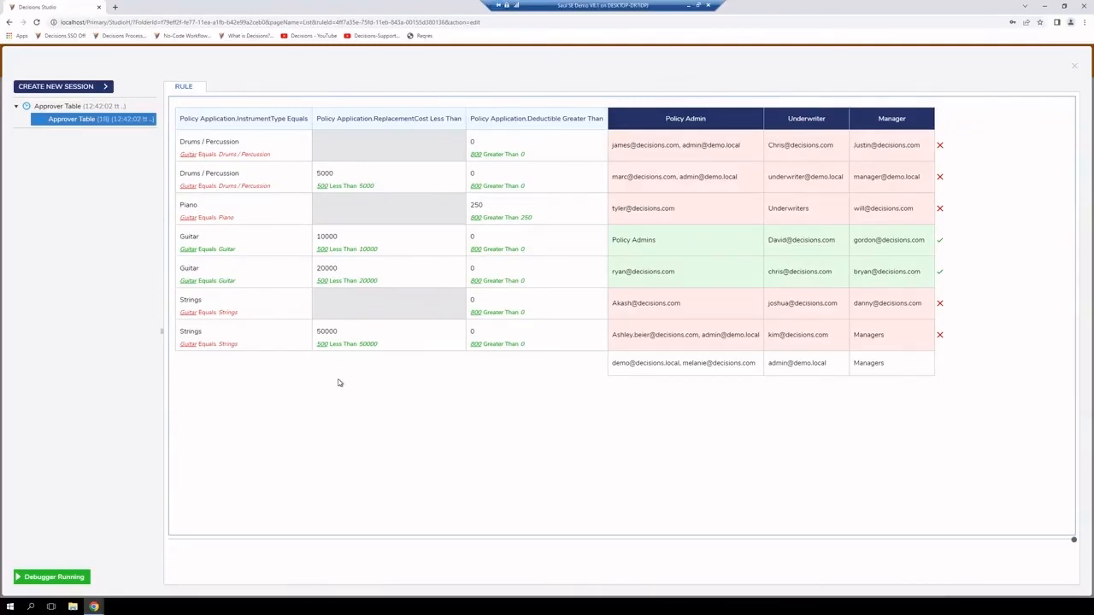